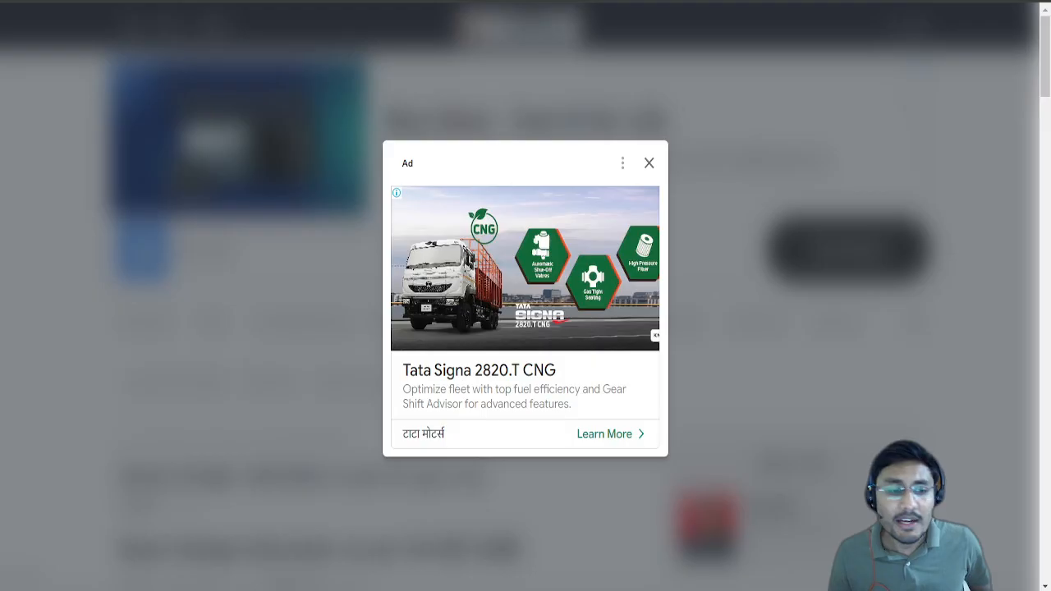
- Dismiss the advertisement popup before searching Google for civilnotess
left_click(648, 163)
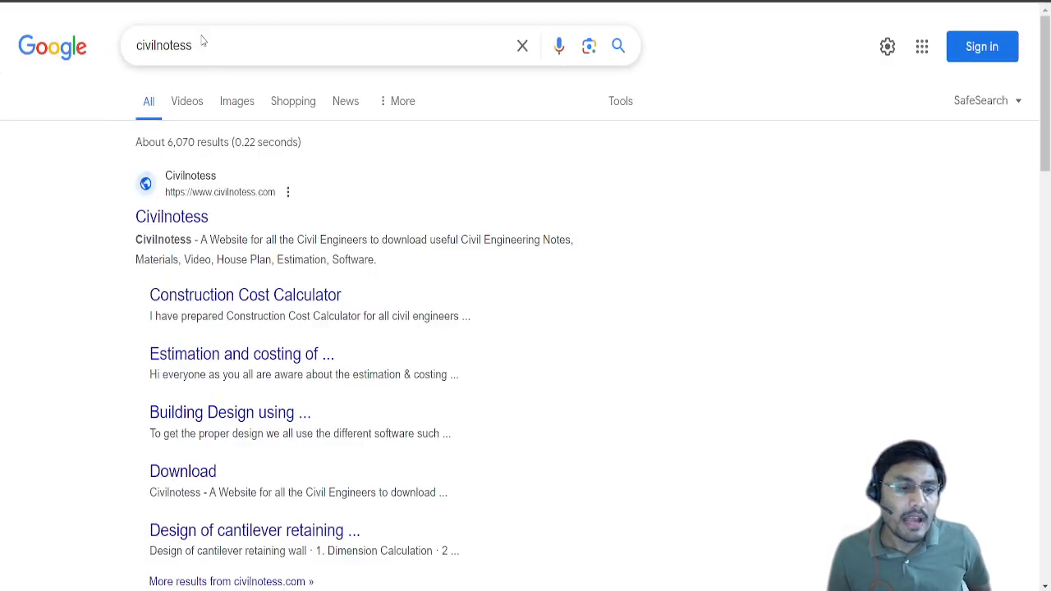
- Go to the Civilnotess site and bring up the Beam Design Calculator as per IS 456 2000 post
left_click(171, 217)
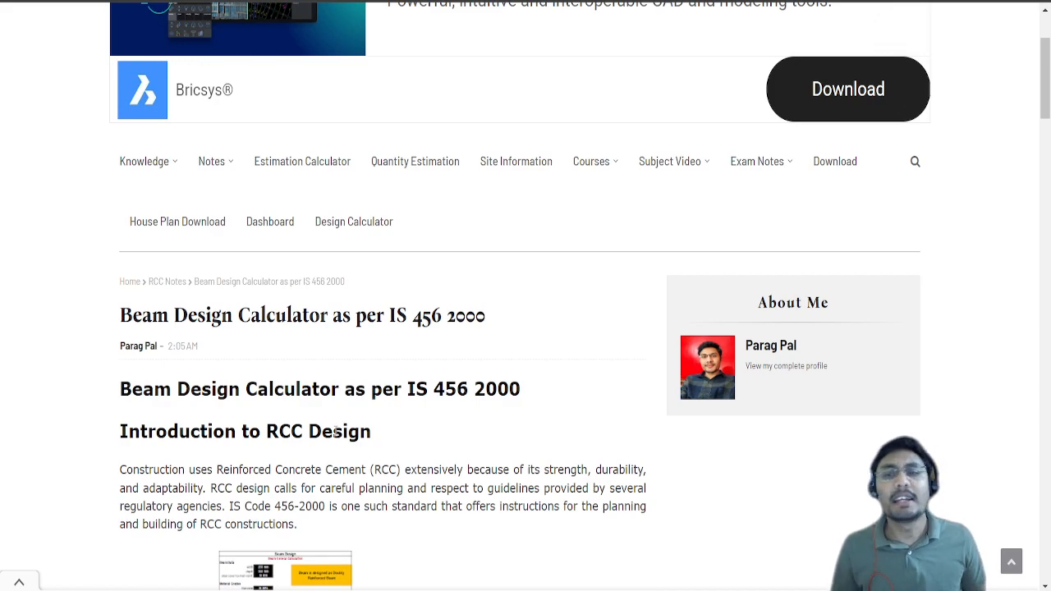
left_click(591, 161)
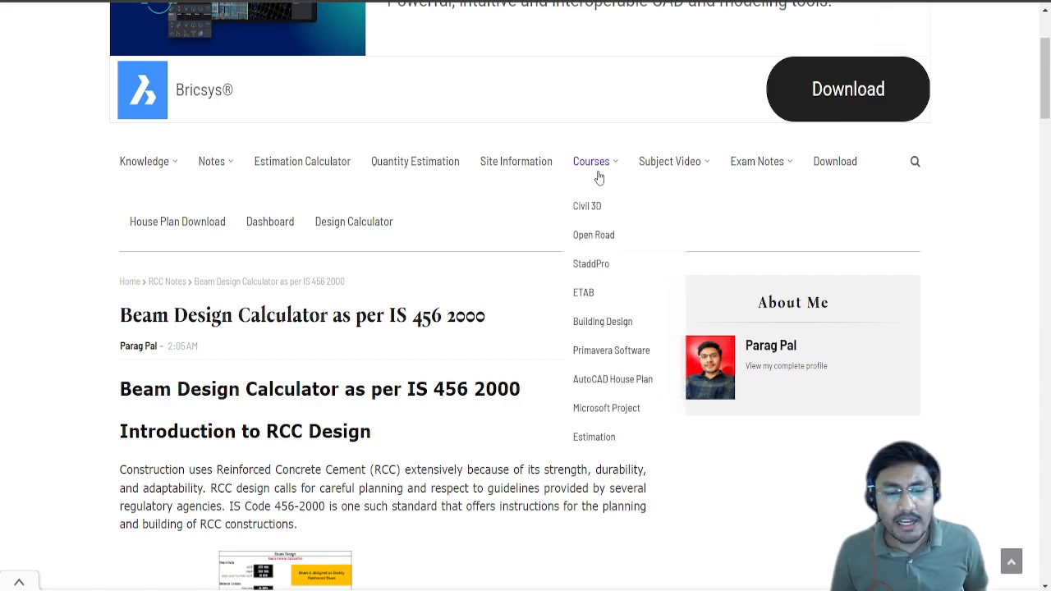
mouse_move(435, 256)
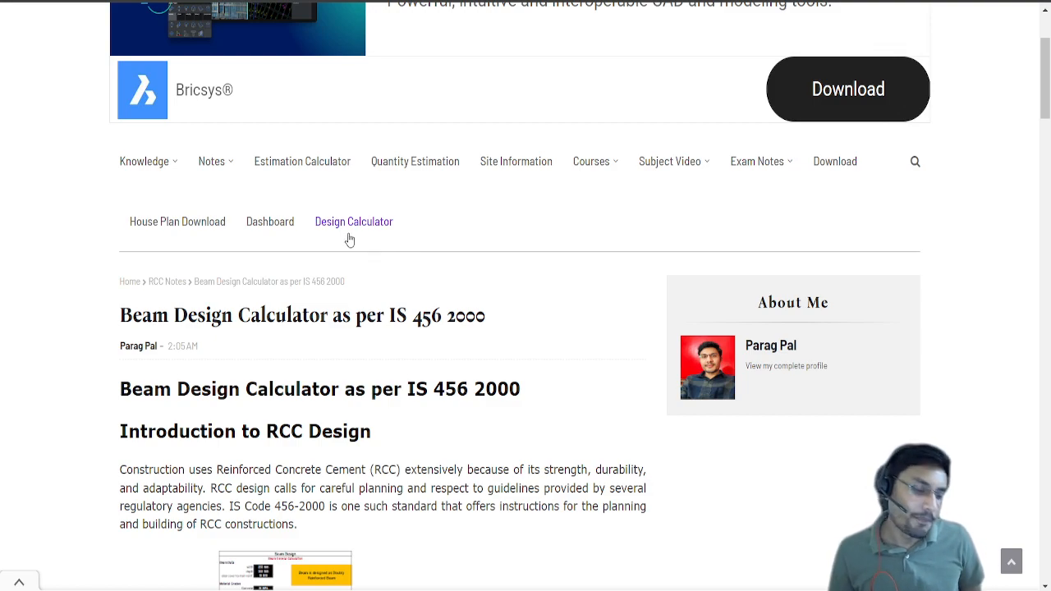
scroll("down", 3)
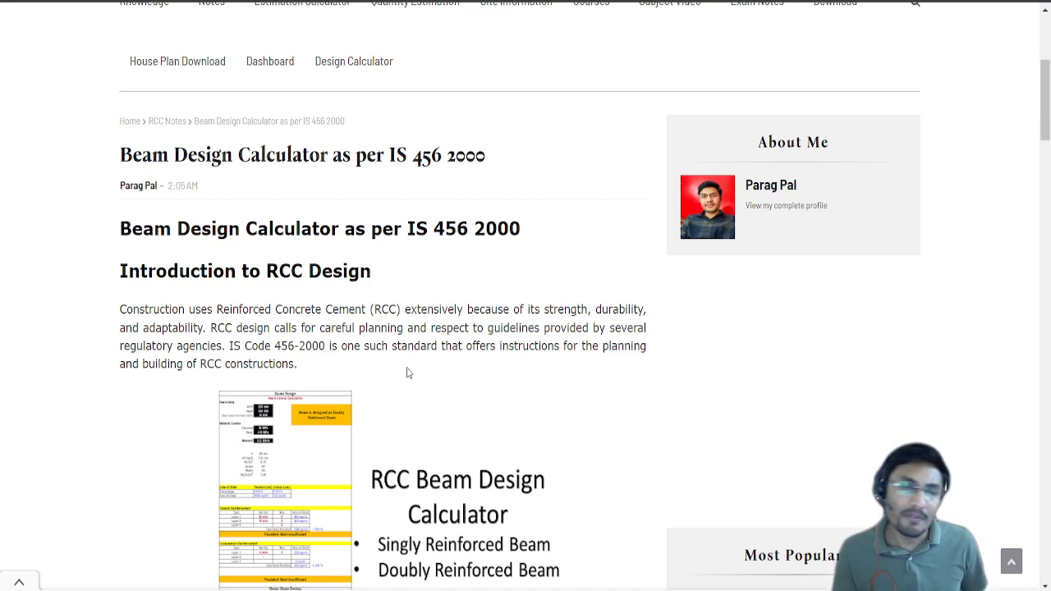
mouse_move(653, 233)
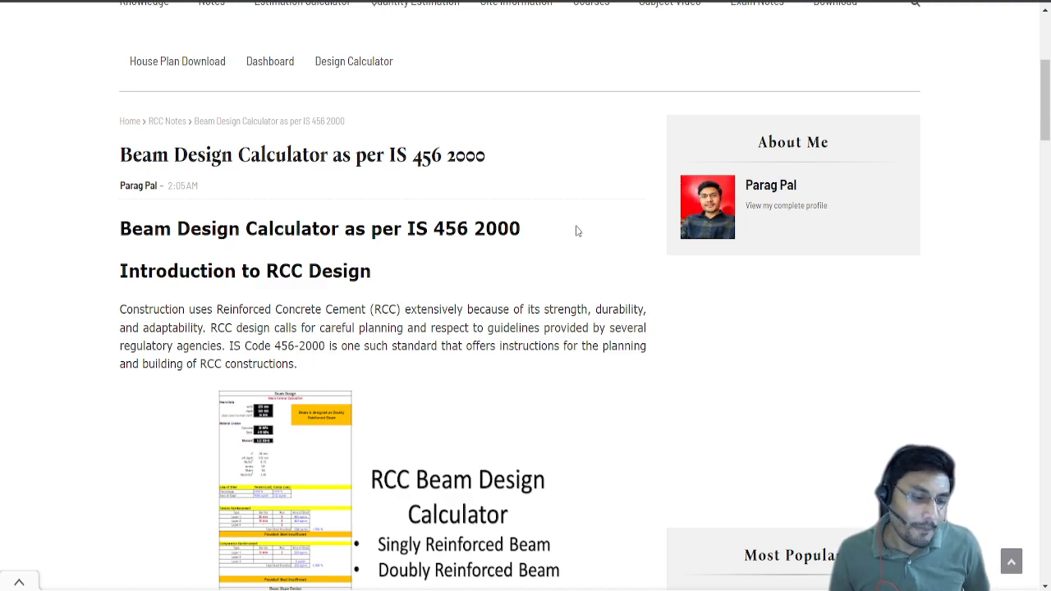
mouse_move(555, 240)
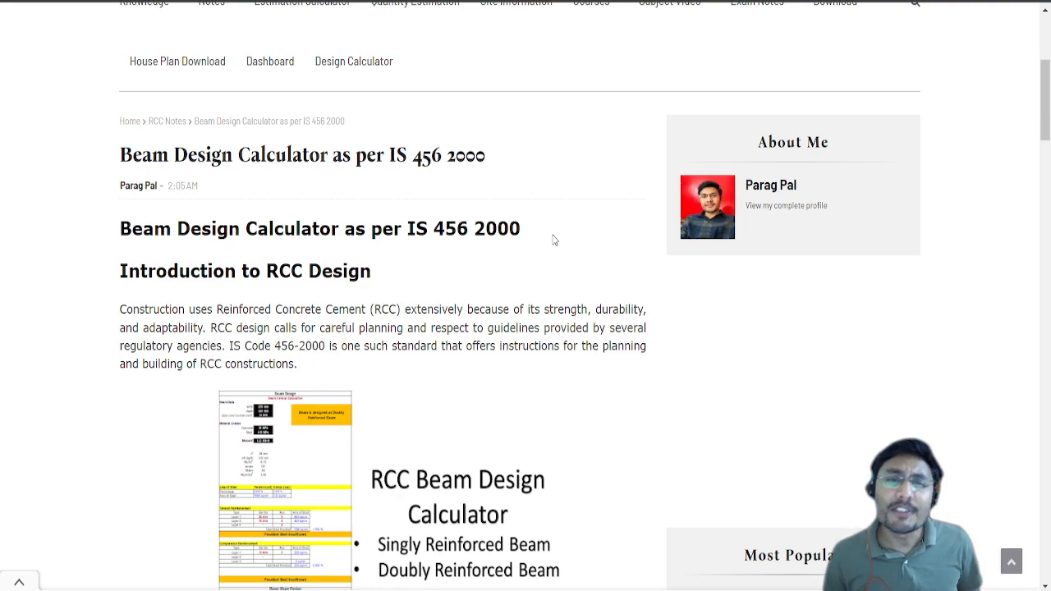
- Scroll past the singly and doubly reinforced beam notes down to the embedded calculator sheet
scroll("down", 3)
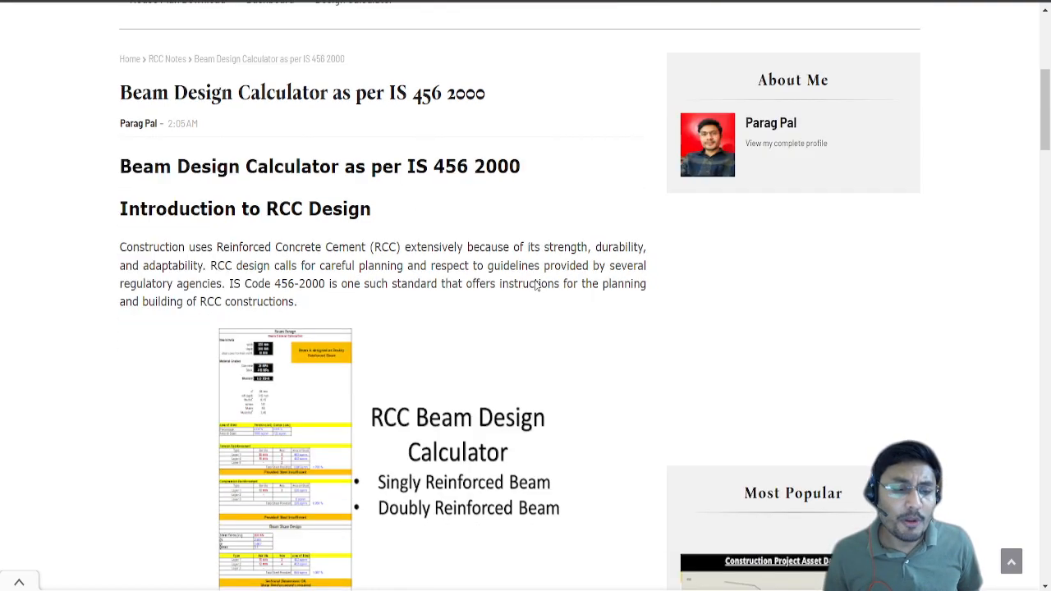
scroll("down", 3)
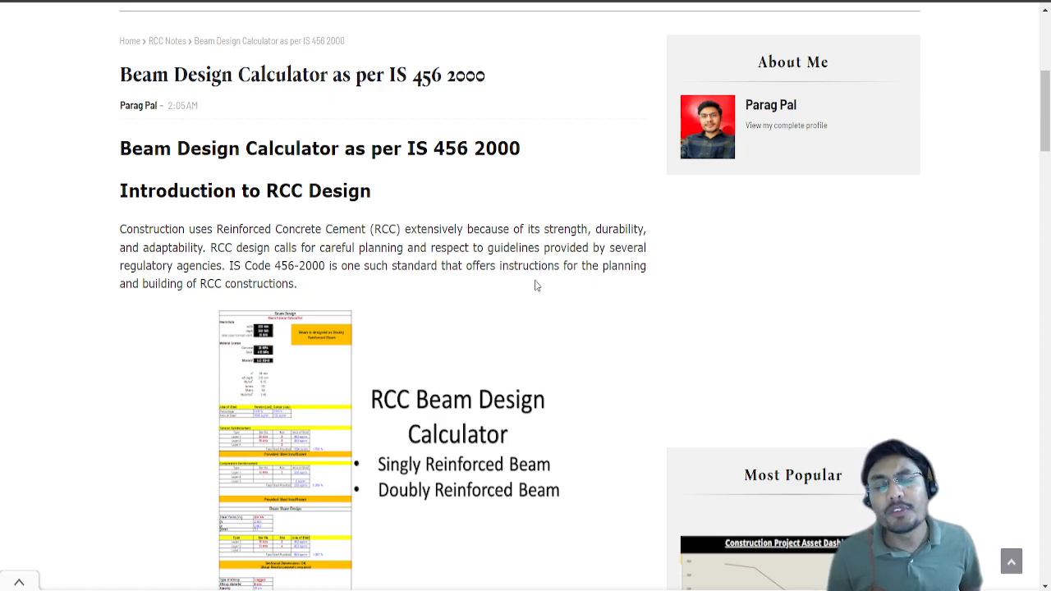
mouse_move(529, 286)
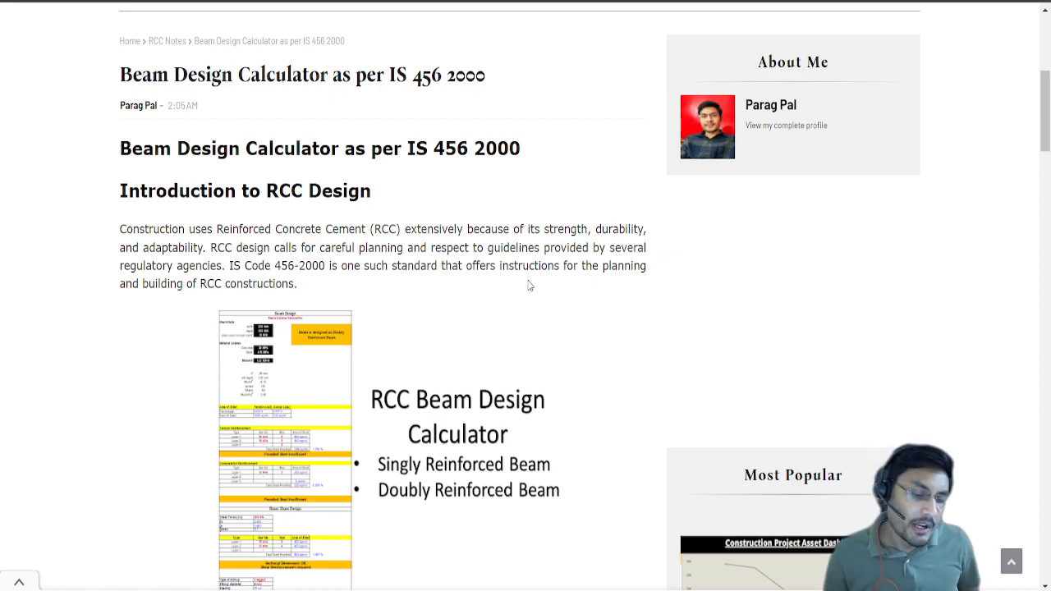
scroll("down", 3)
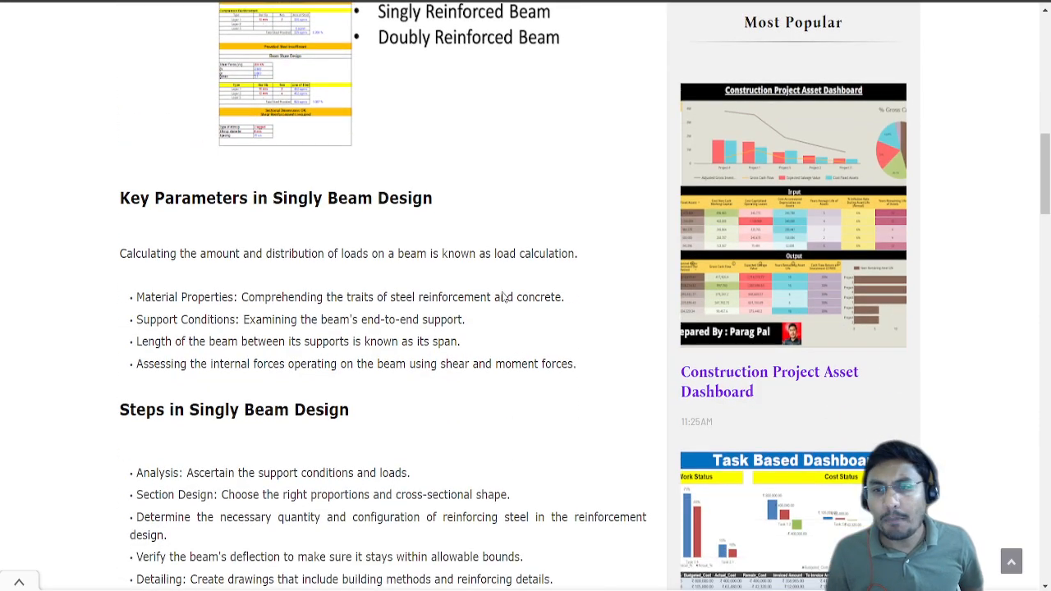
scroll("down", 3)
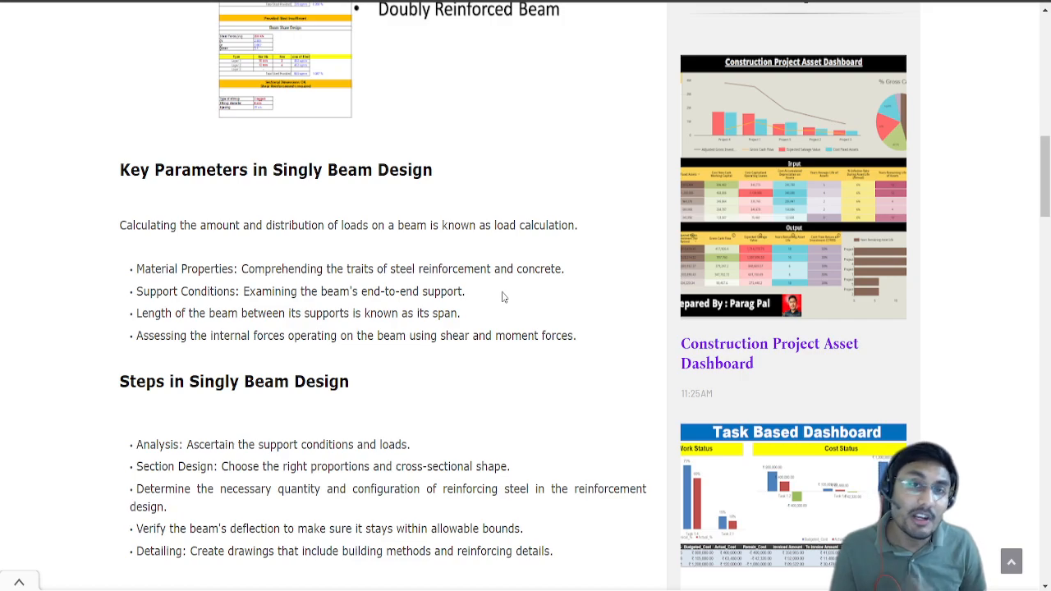
scroll("down", 3)
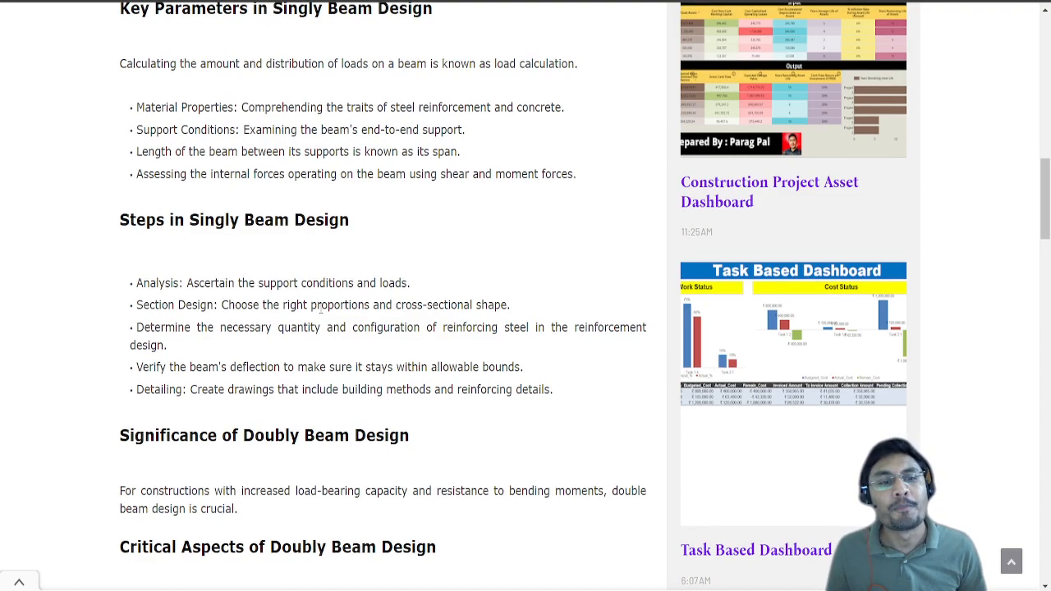
scroll("down", 3)
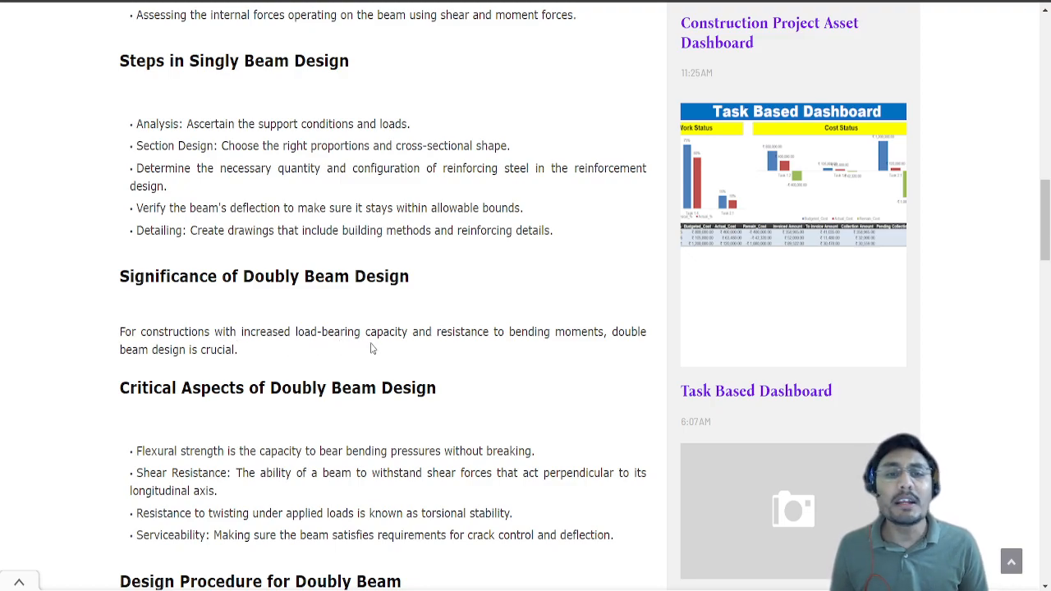
mouse_move(460, 345)
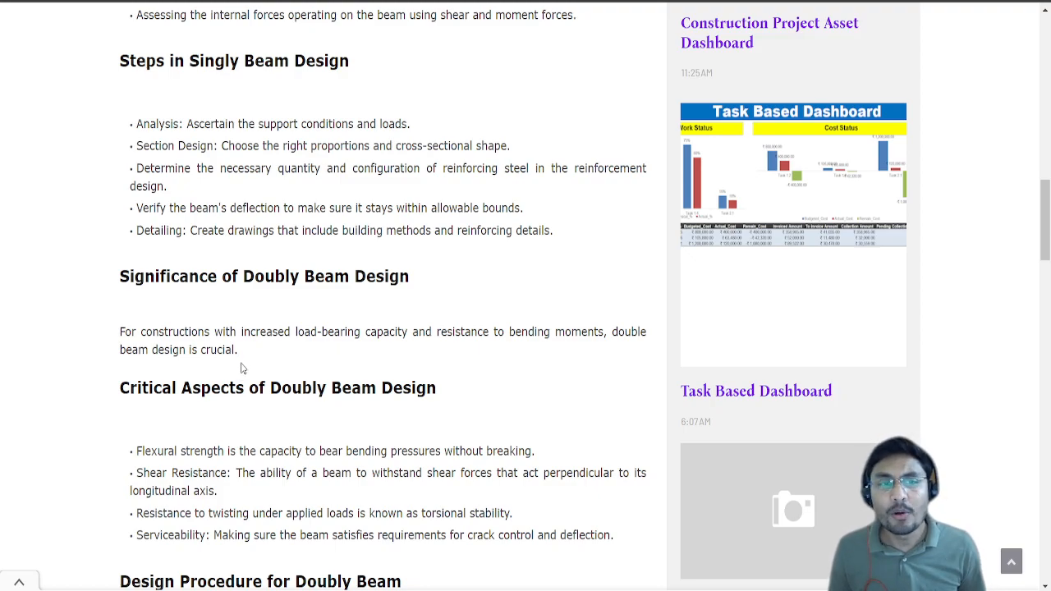
scroll("down", 3)
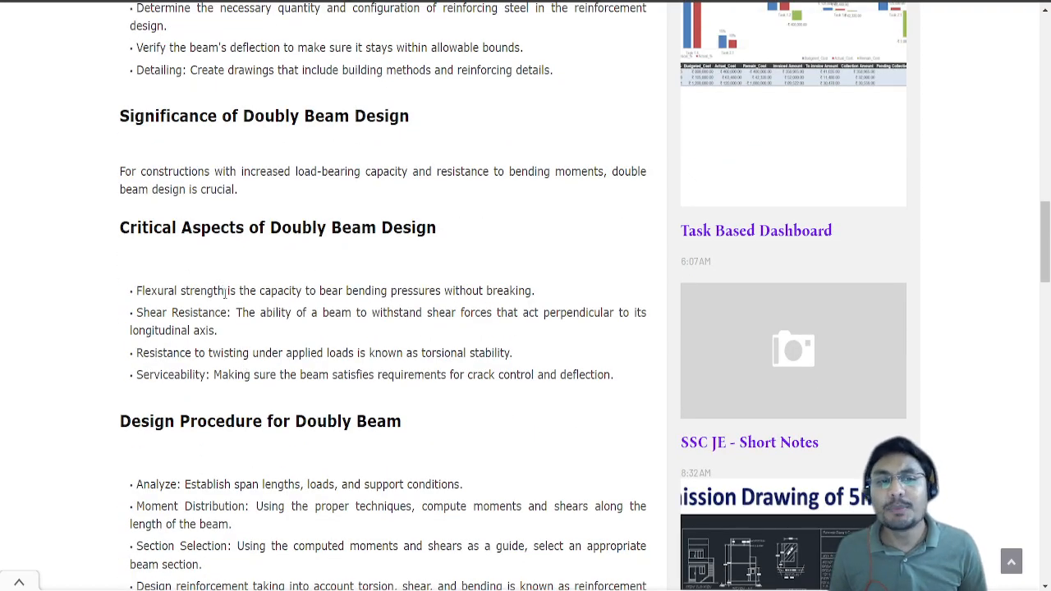
scroll("down", 3)
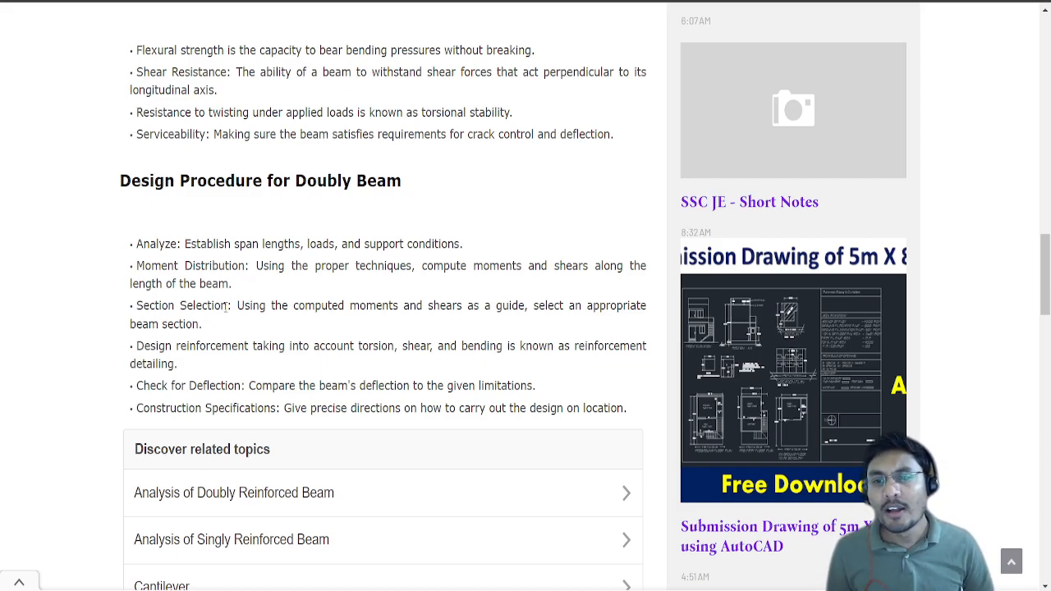
scroll("down", 3)
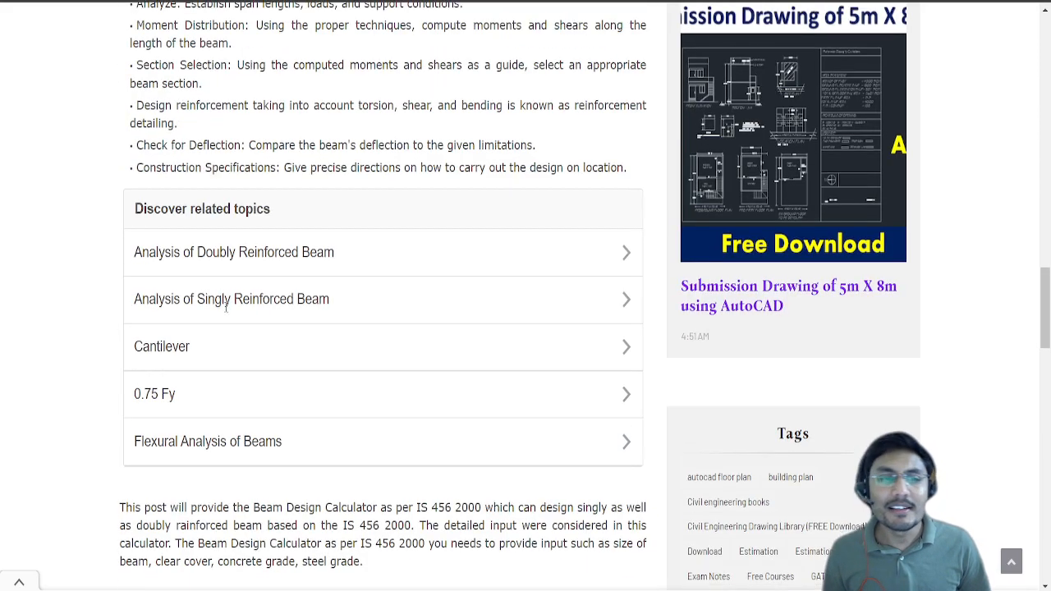
scroll("down", 3)
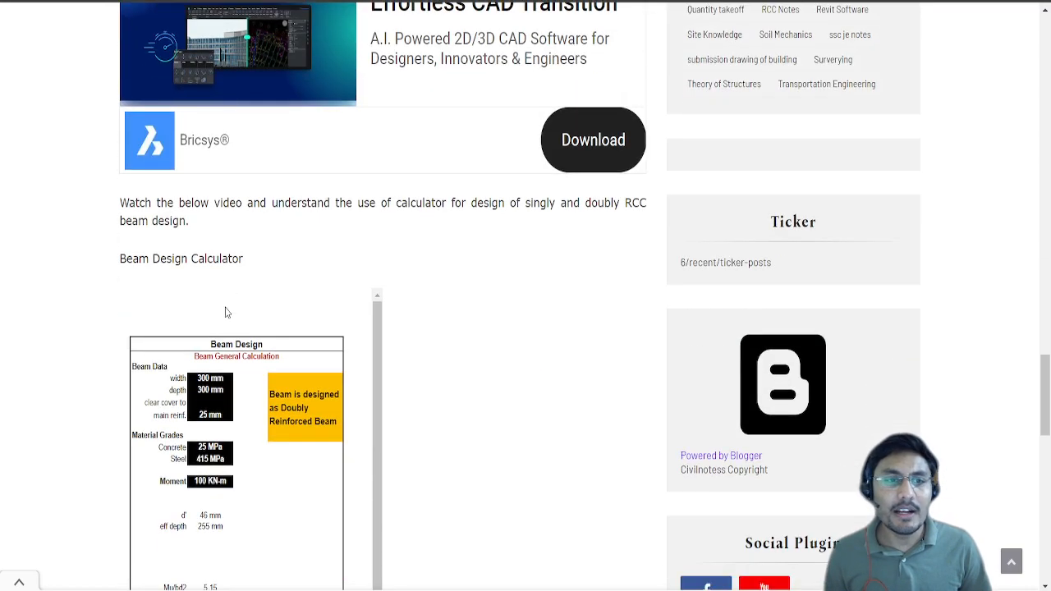
- Scroll the embedded calculator to its tension, compression and shear reinforcement results
scroll("down", 3)
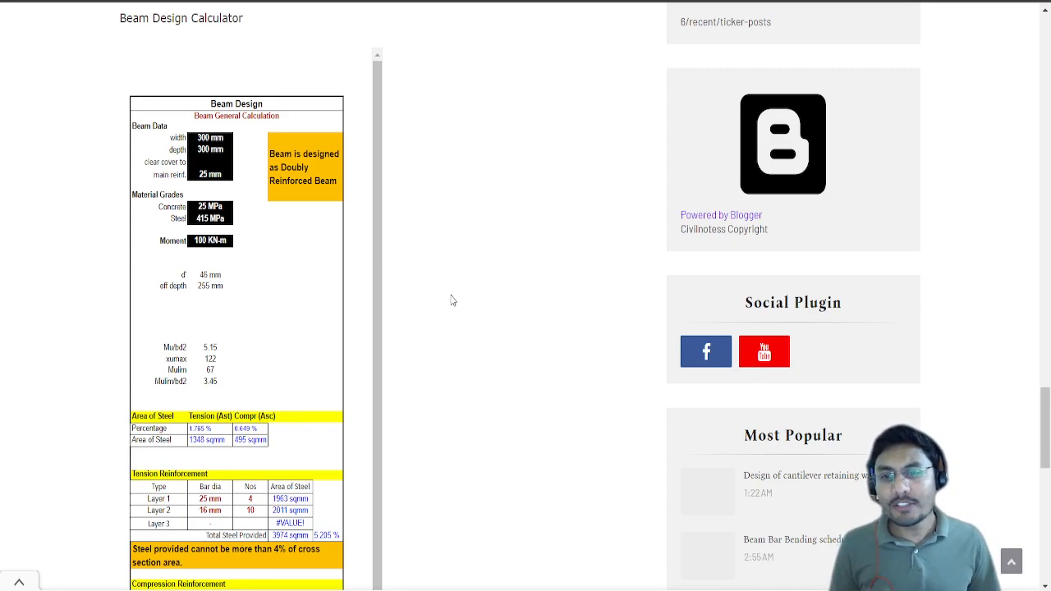
mouse_move(325, 90)
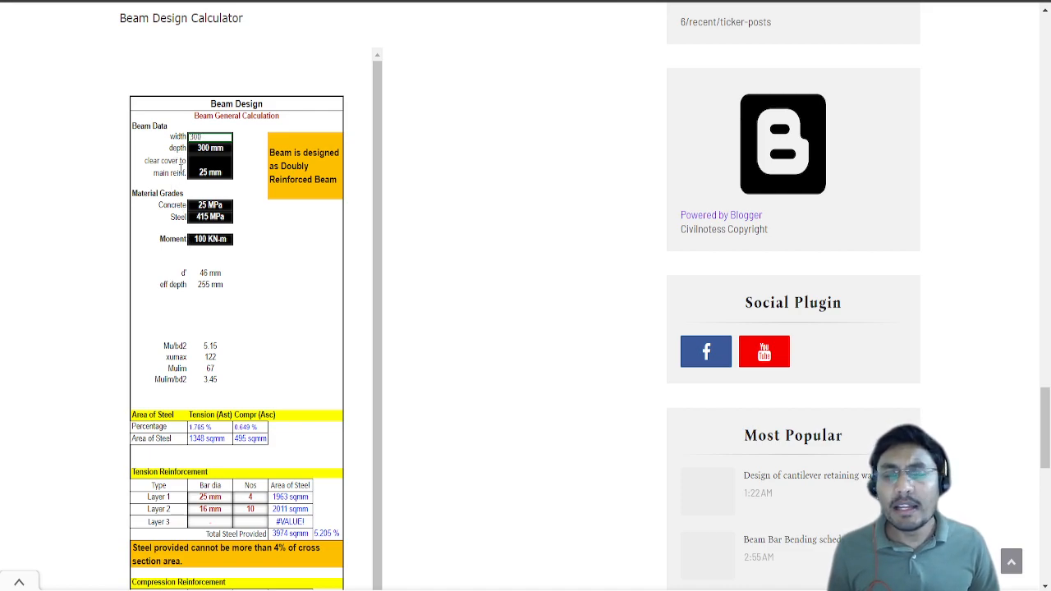
mouse_move(190, 259)
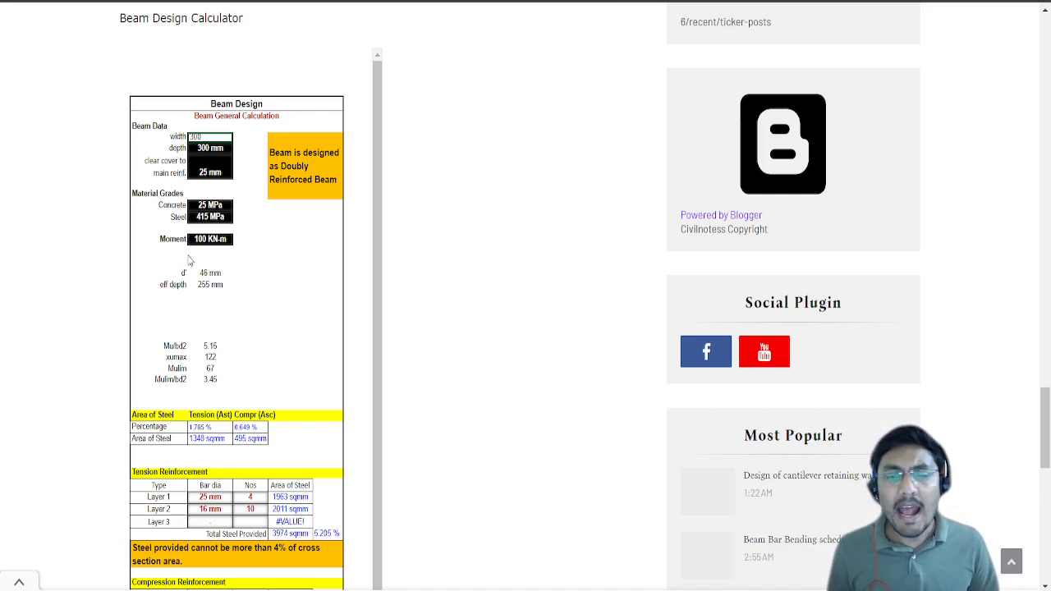
scroll("down", 3)
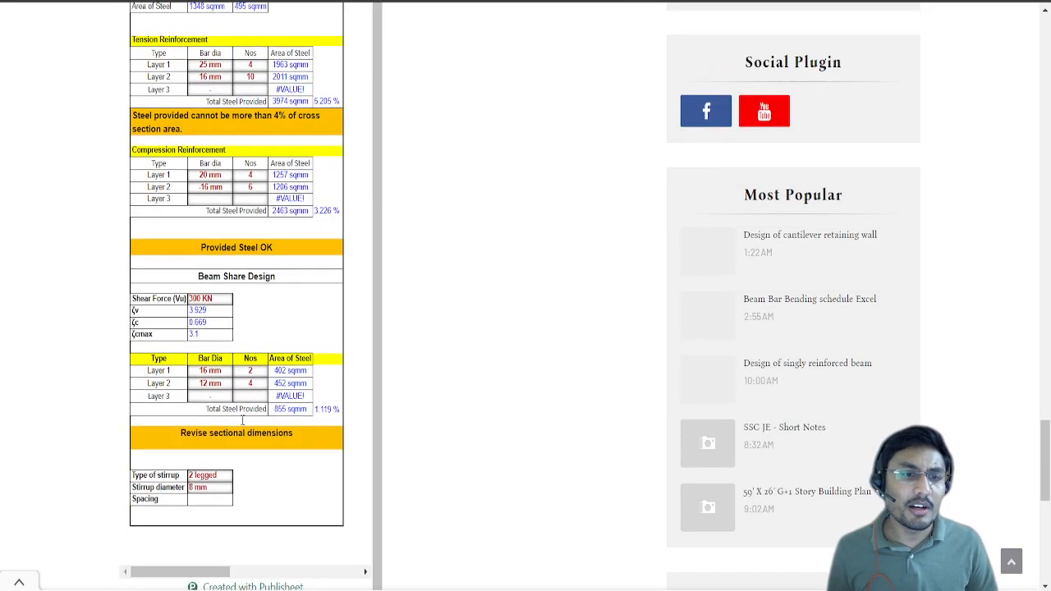
scroll("down", 3)
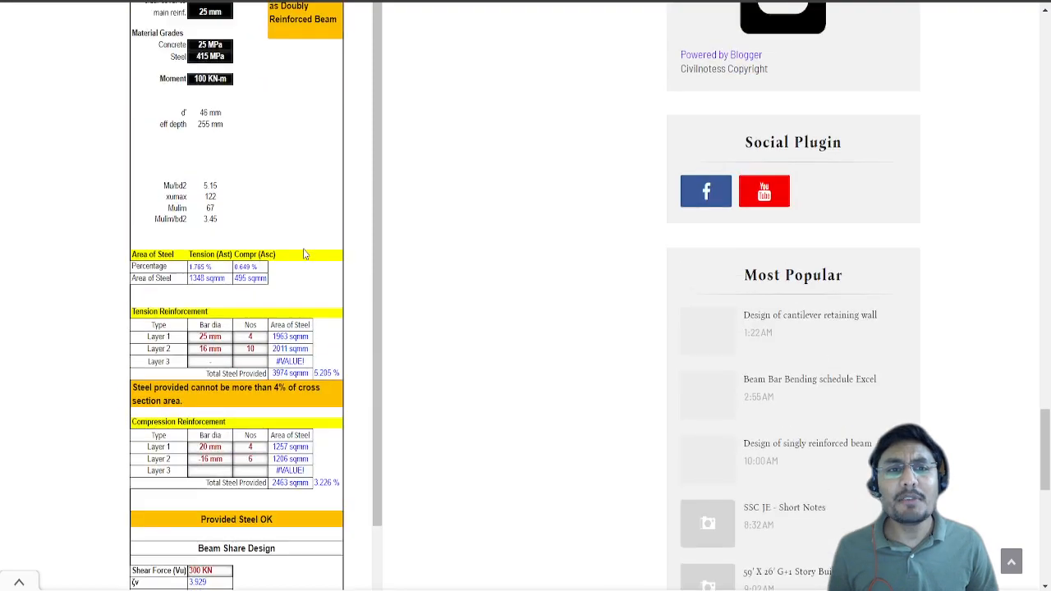
- With 350×370 mm section and 25 mm cover set, start revising the clear cover and design moment cells
scroll("up", 3)
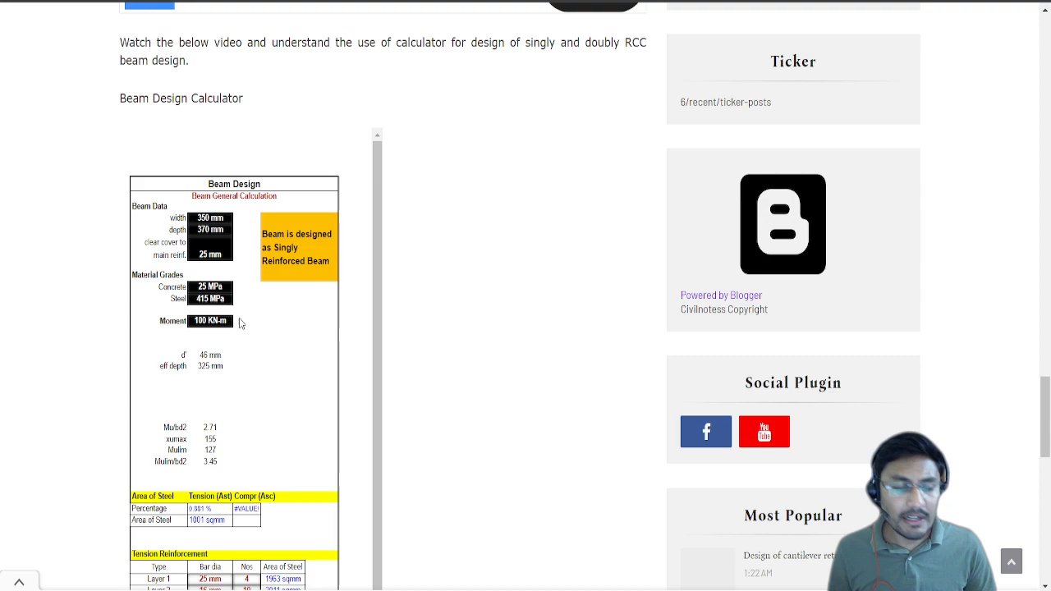
scroll("down", 3)
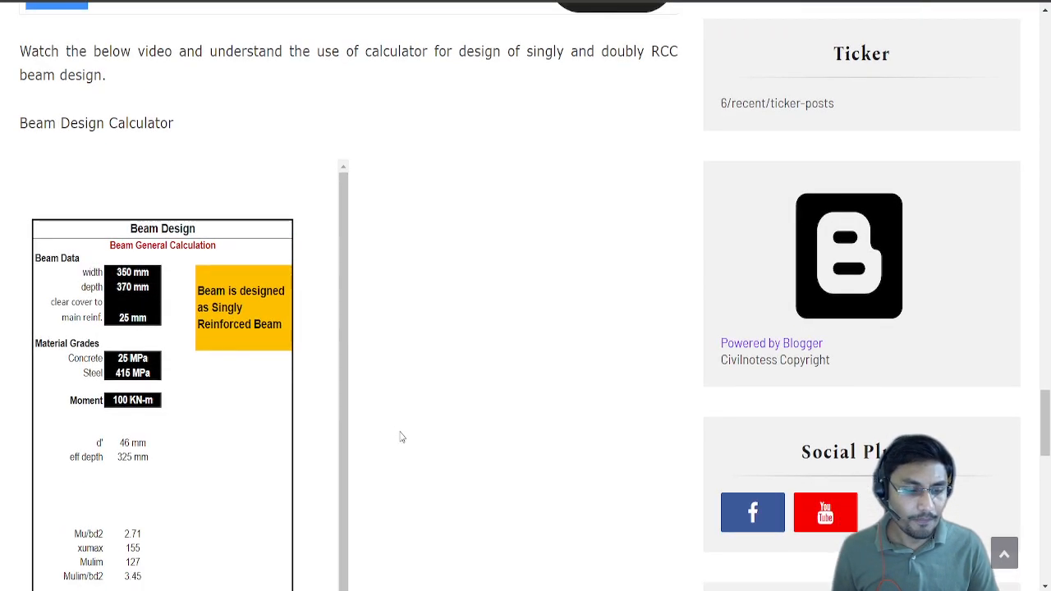
scroll("down", 3)
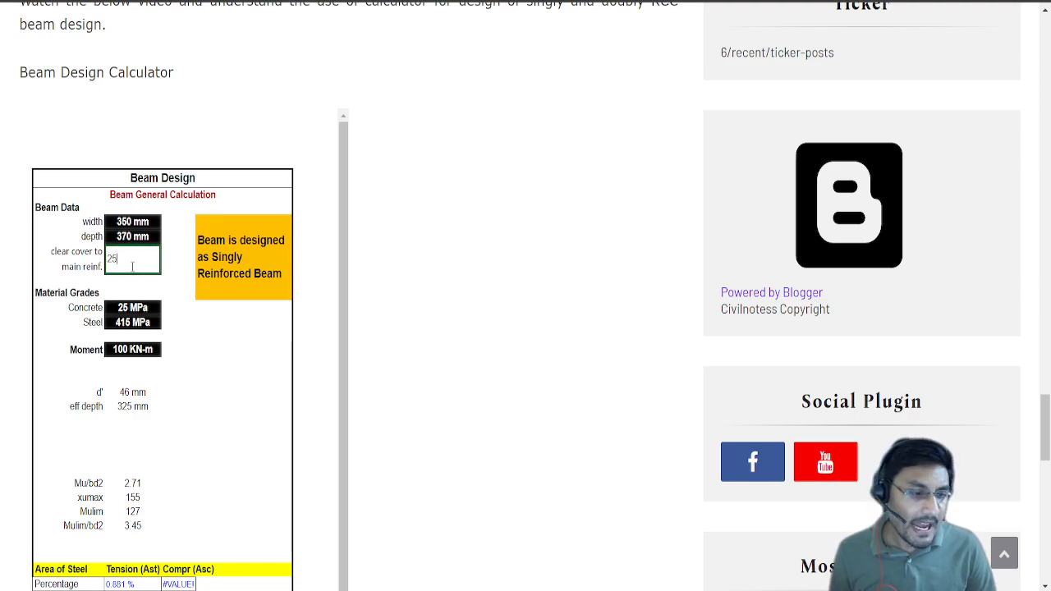
double_click(132, 257)
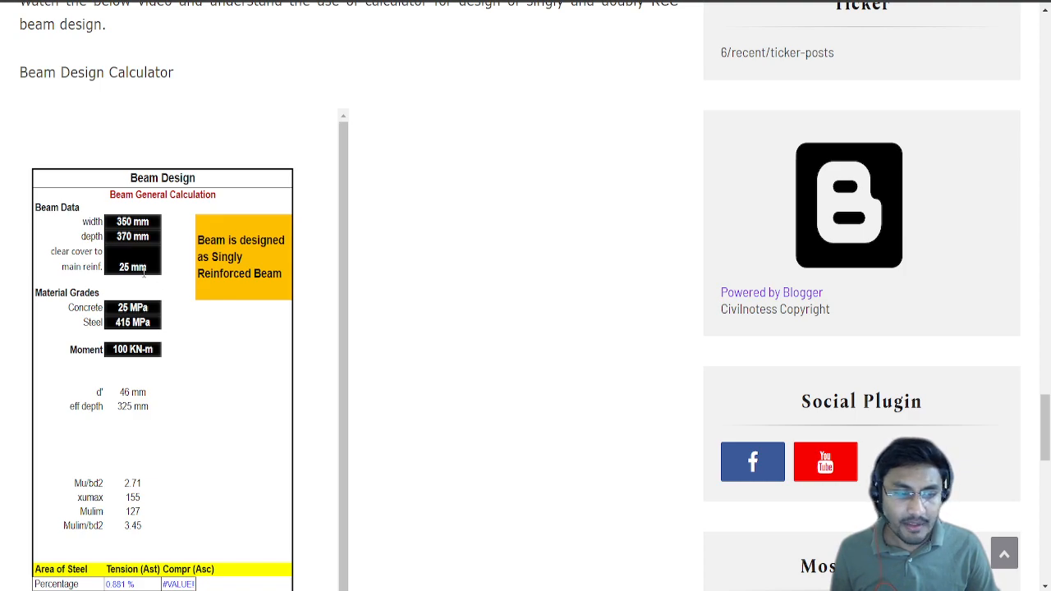
left_click(132, 348)
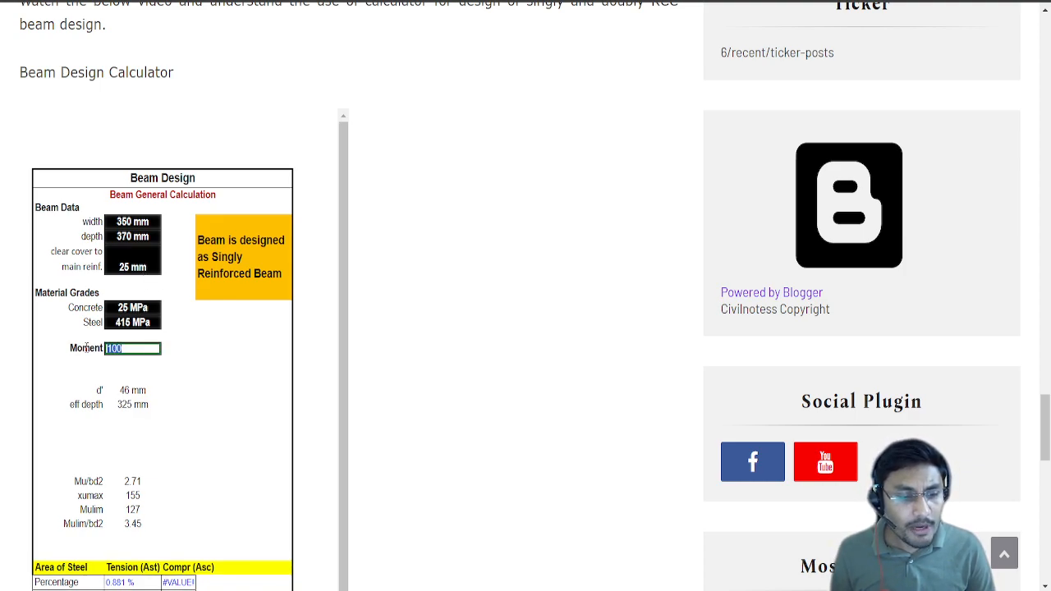
- Set the design moment to 150 KN-m so the beam becomes doubly reinforced
type("150 KN-m")
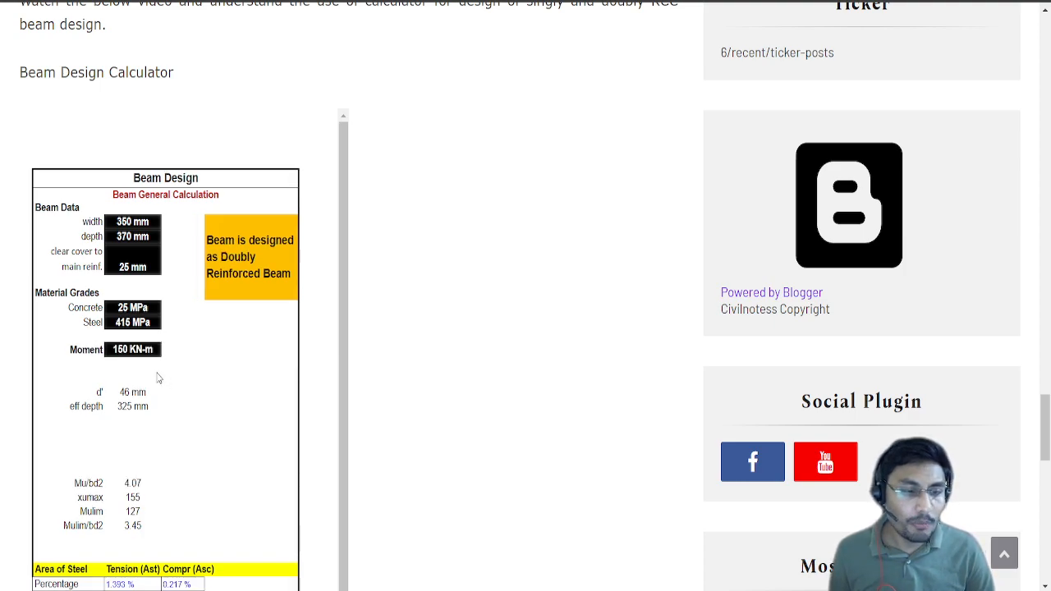
mouse_move(132, 375)
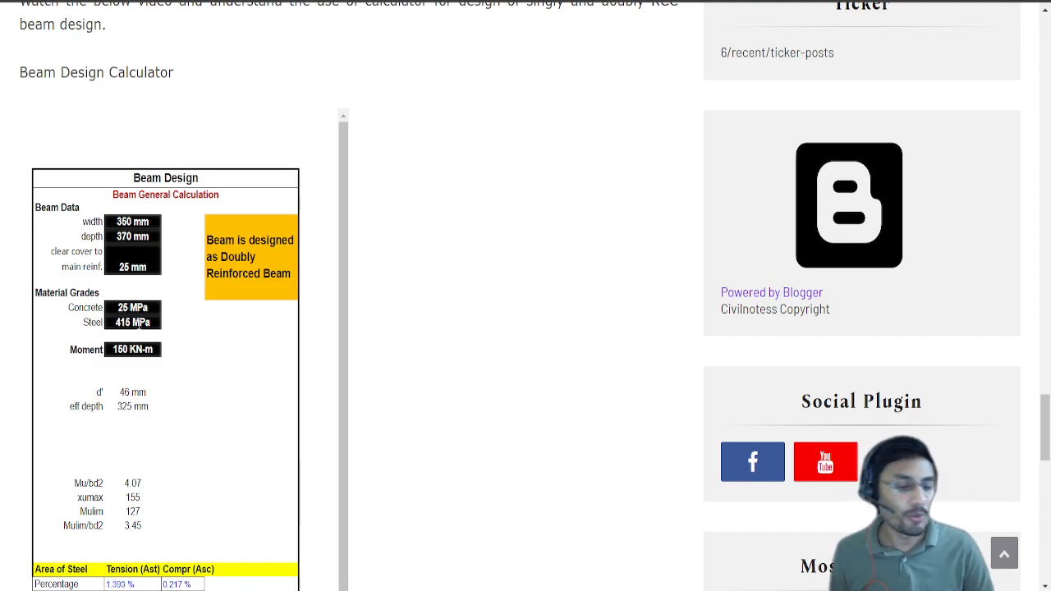
mouse_move(256, 315)
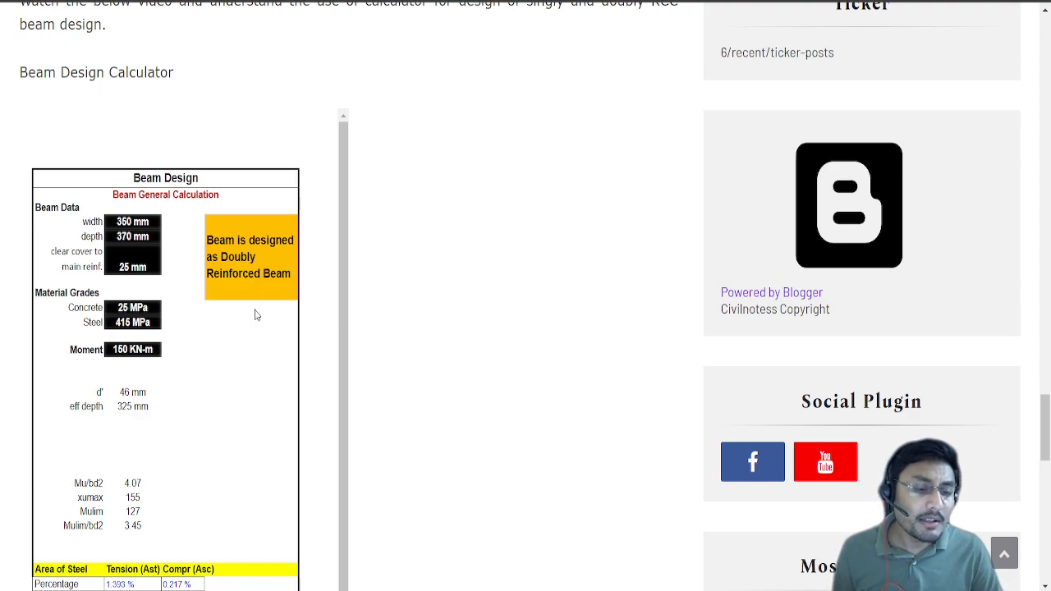
mouse_move(253, 318)
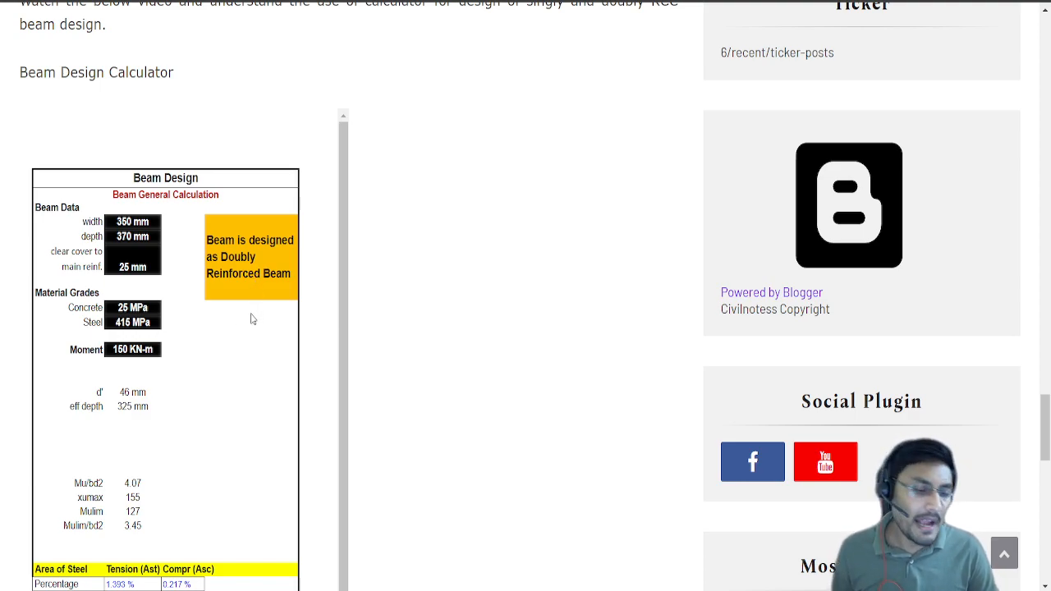
mouse_move(230, 292)
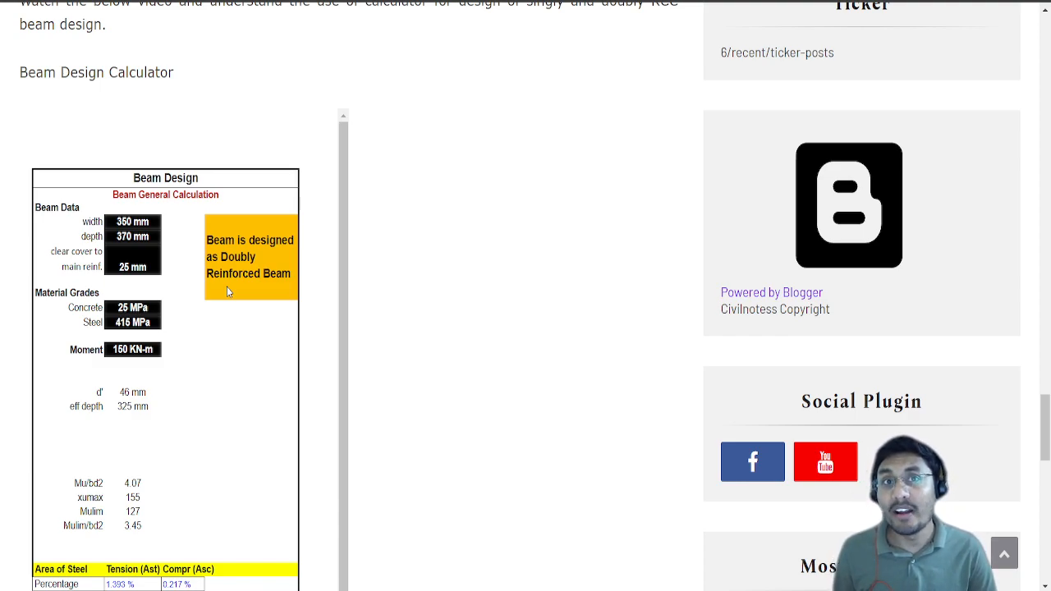
- Try a moment of 50 KN-m (singly reinforced), then set 200 KN-m for a doubly reinforced beam
left_click(132, 348)
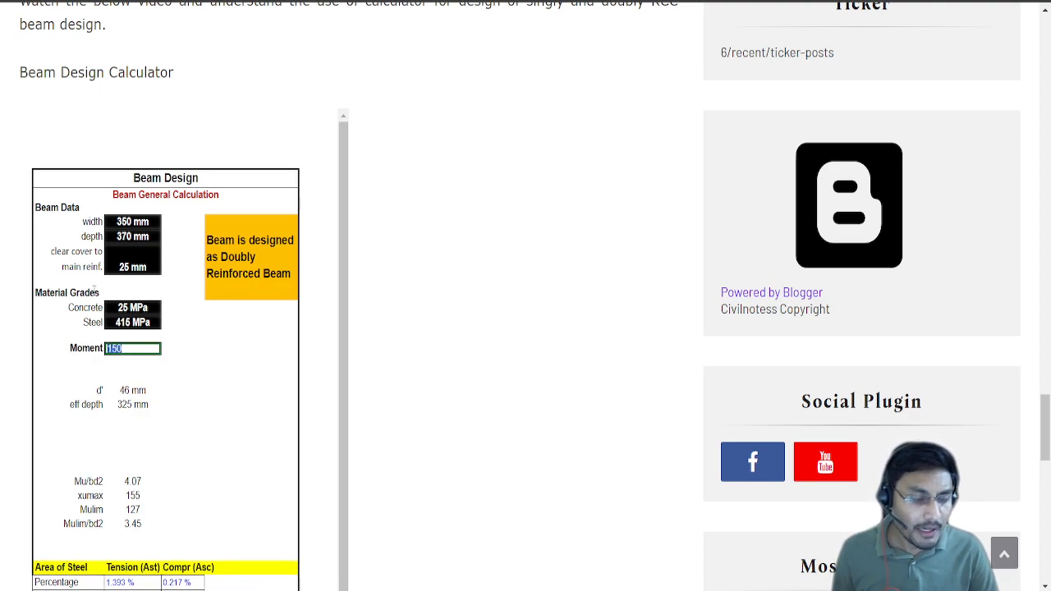
type("50")
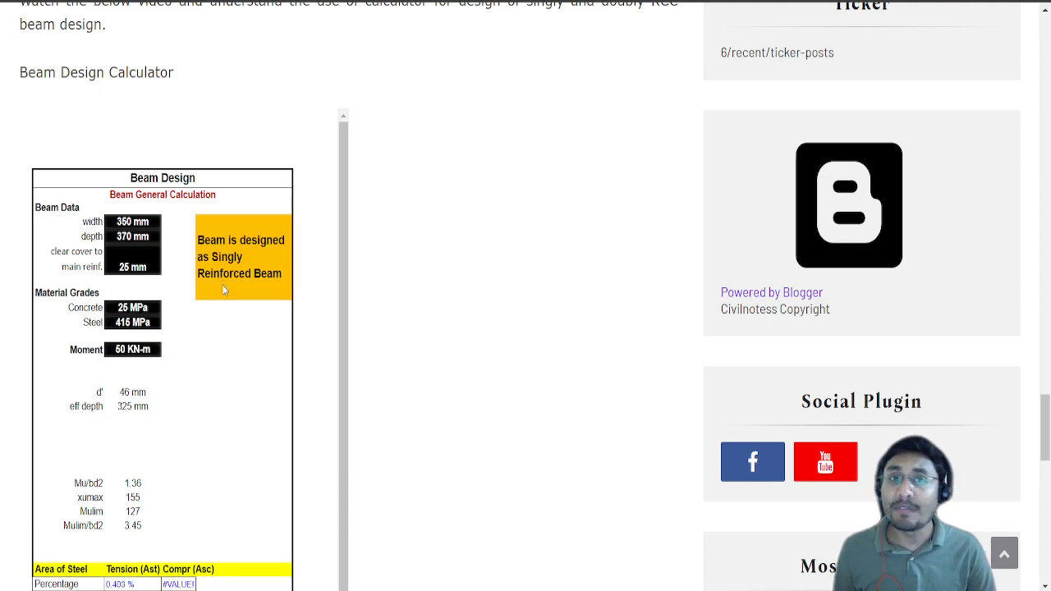
mouse_move(190, 282)
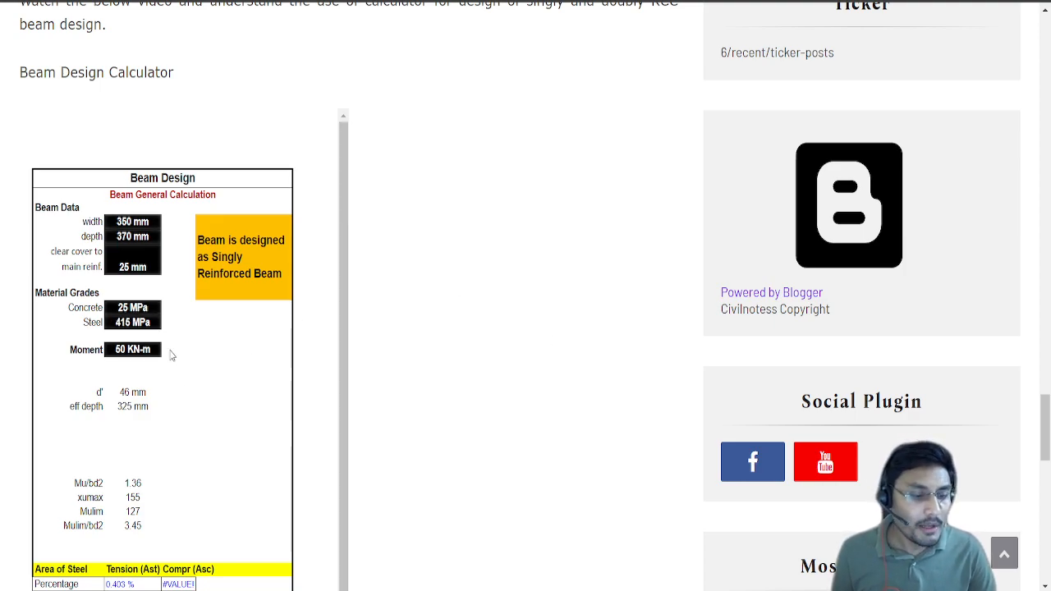
left_click(132, 348)
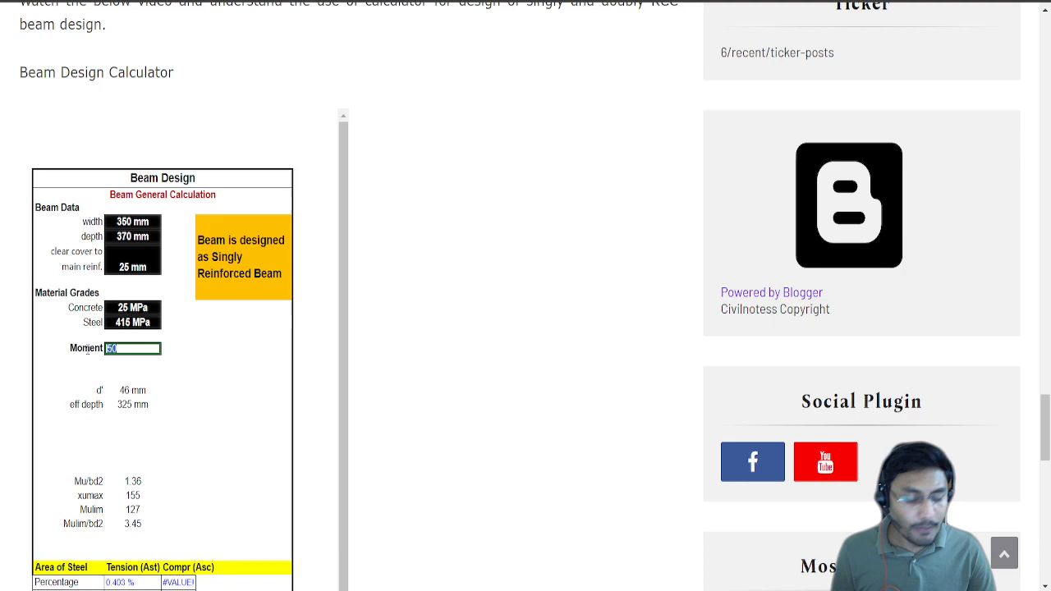
type("200 KN-m")
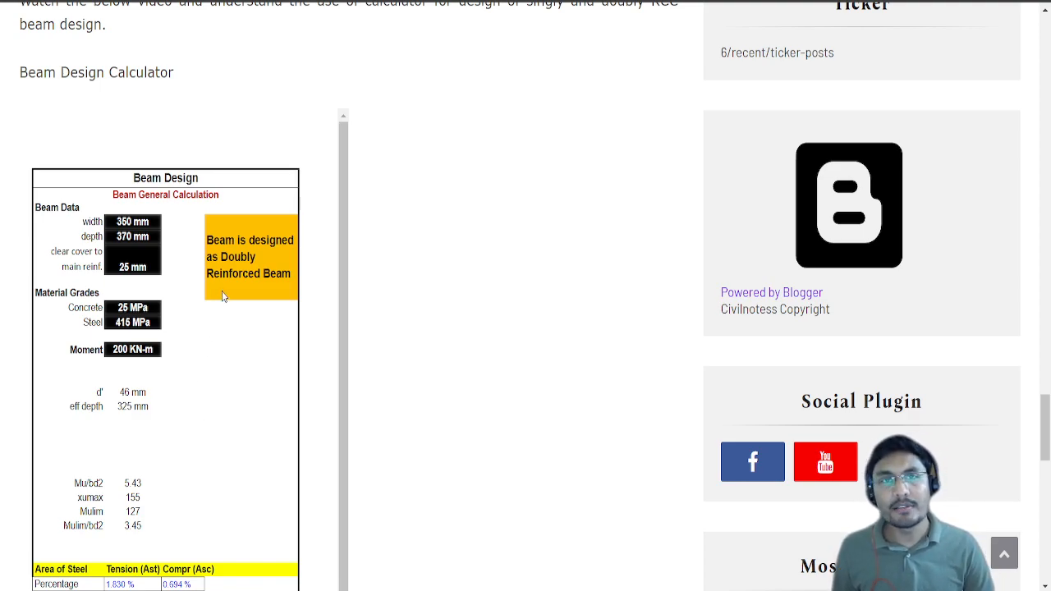
scroll("down", 3)
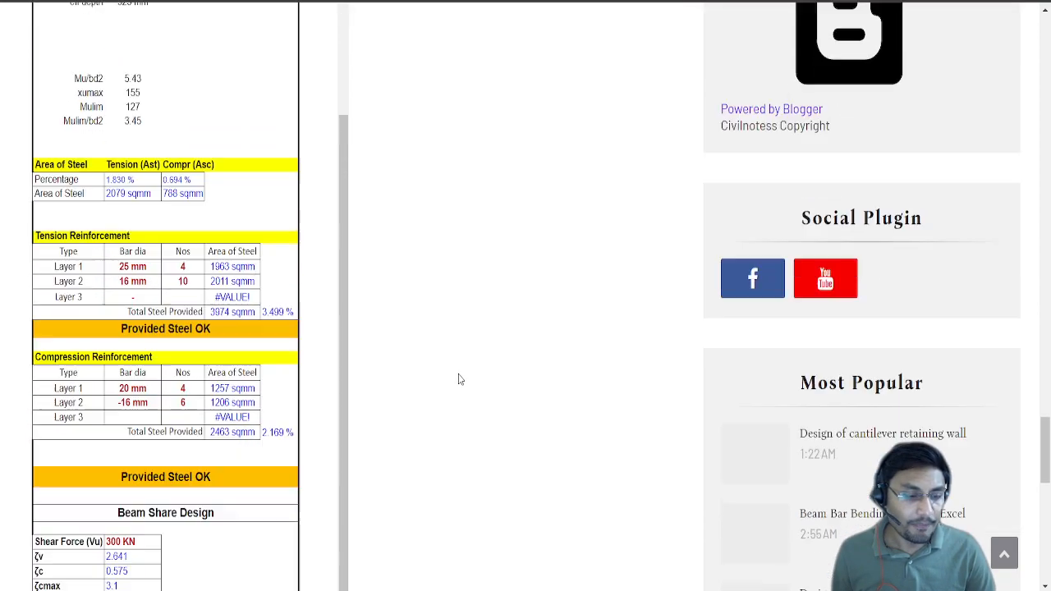
- Review tension 3974 vs 2079 sqmm and compression 2463 vs 788 sqmm, then select tension layer 2 bar count
scroll("down", 3)
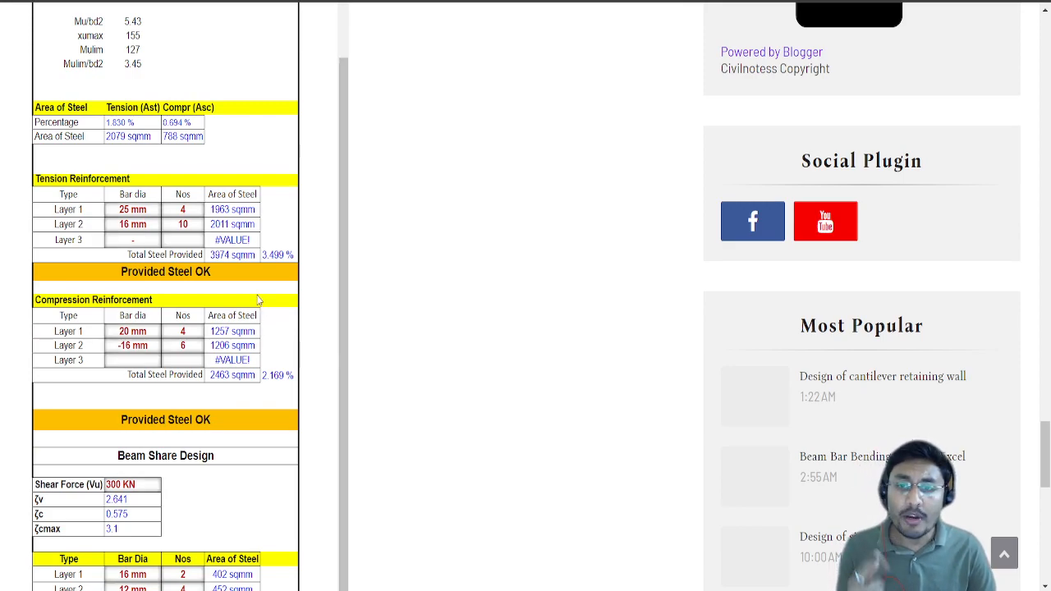
mouse_move(161, 171)
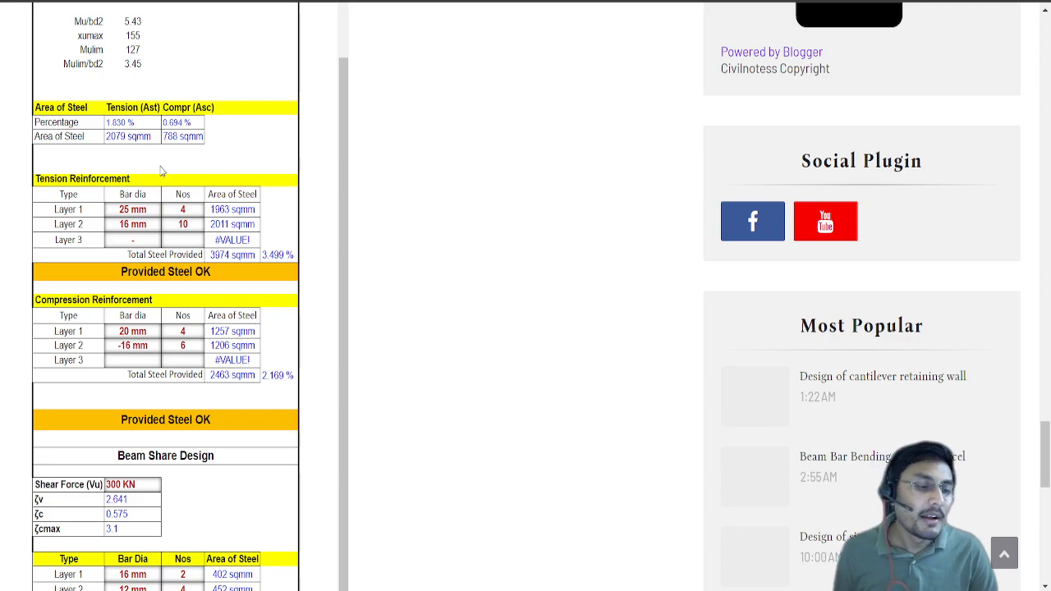
mouse_move(133, 118)
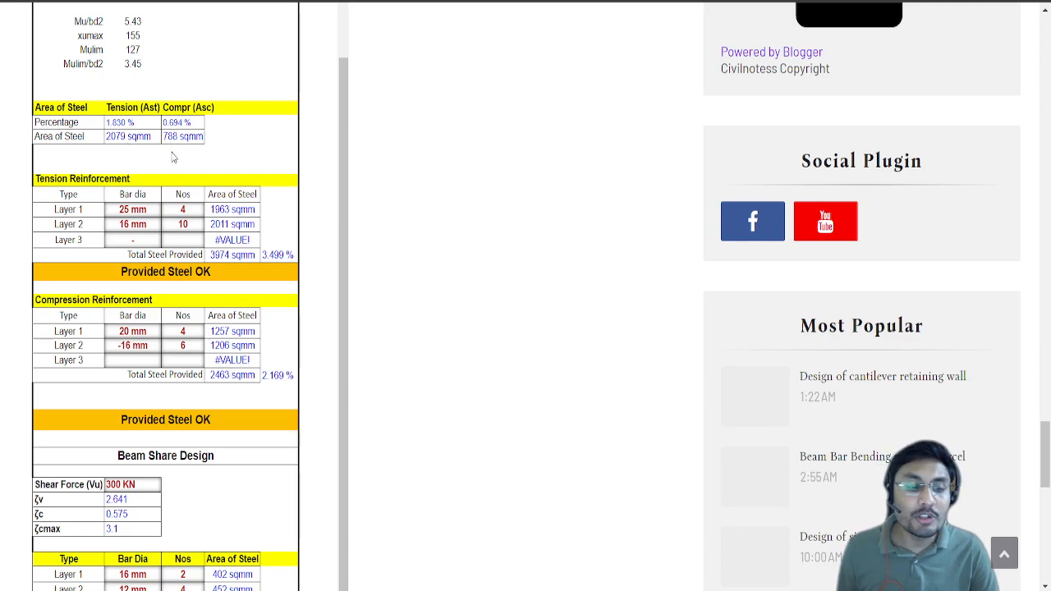
mouse_move(174, 69)
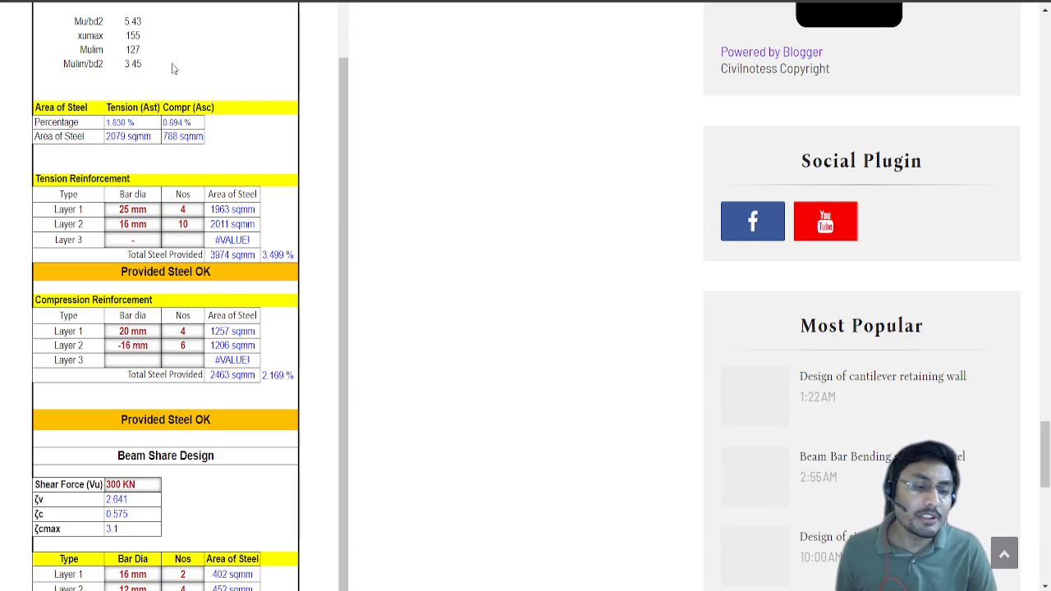
mouse_move(190, 151)
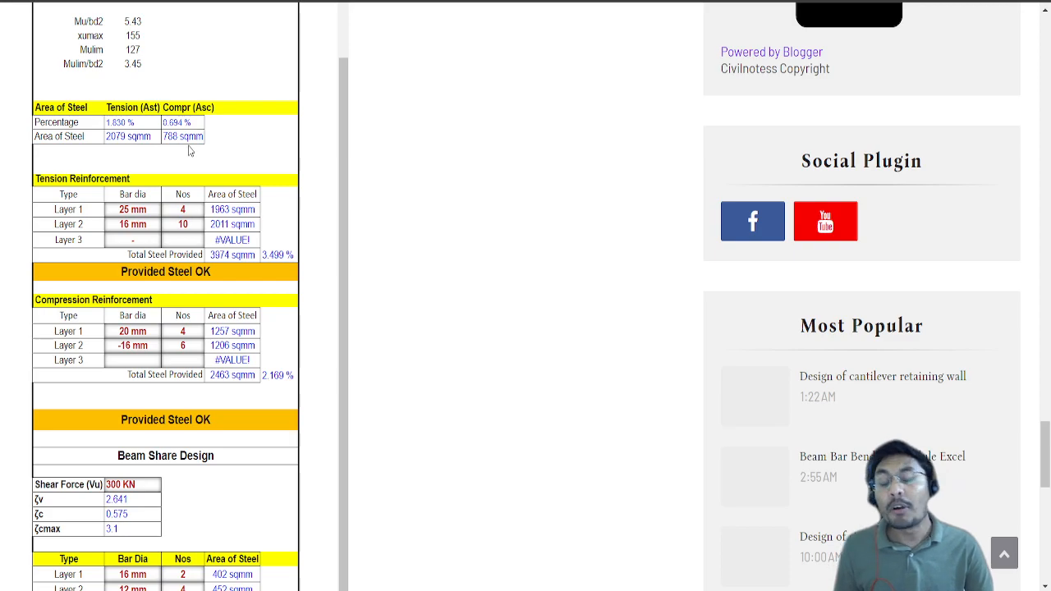
mouse_move(188, 156)
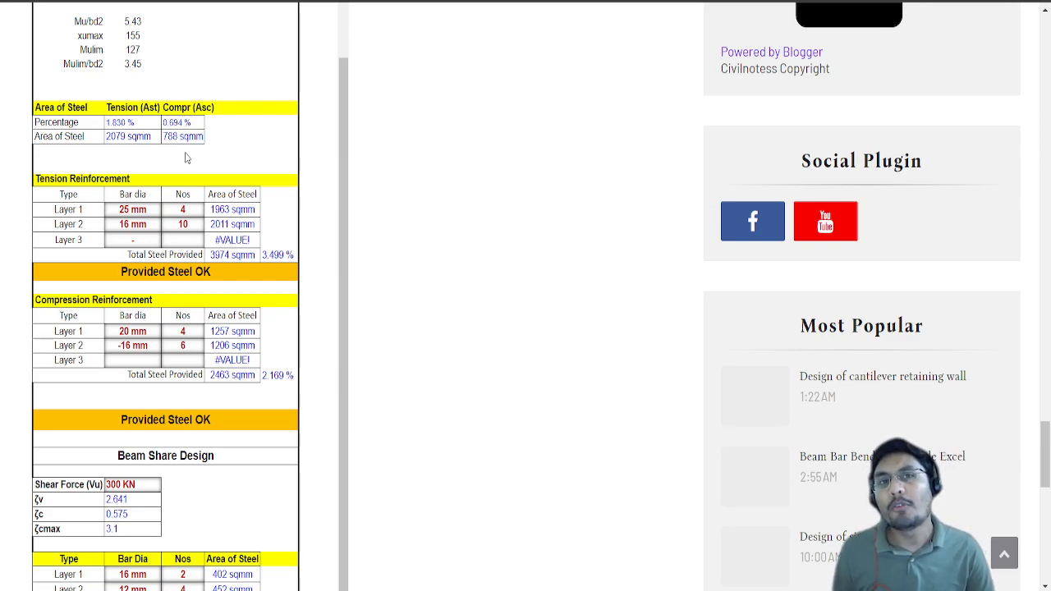
mouse_move(255, 269)
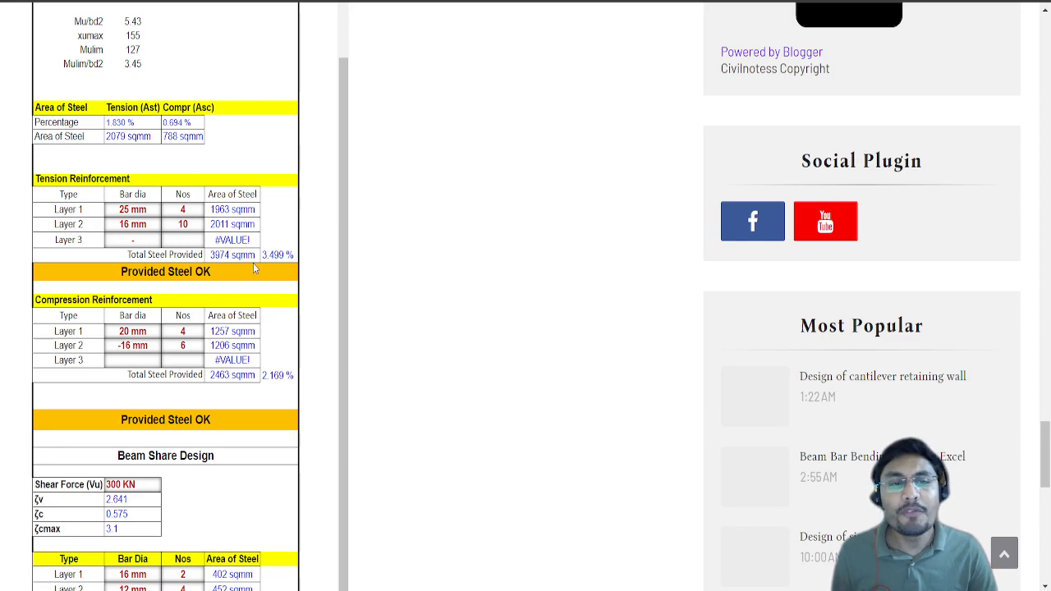
left_click(182, 223)
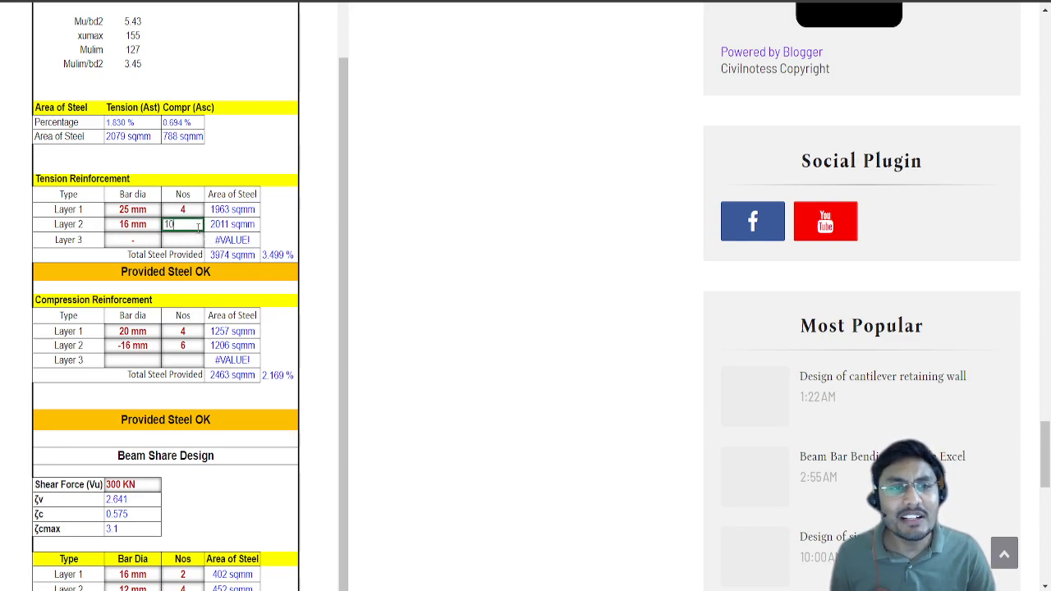
type("15")
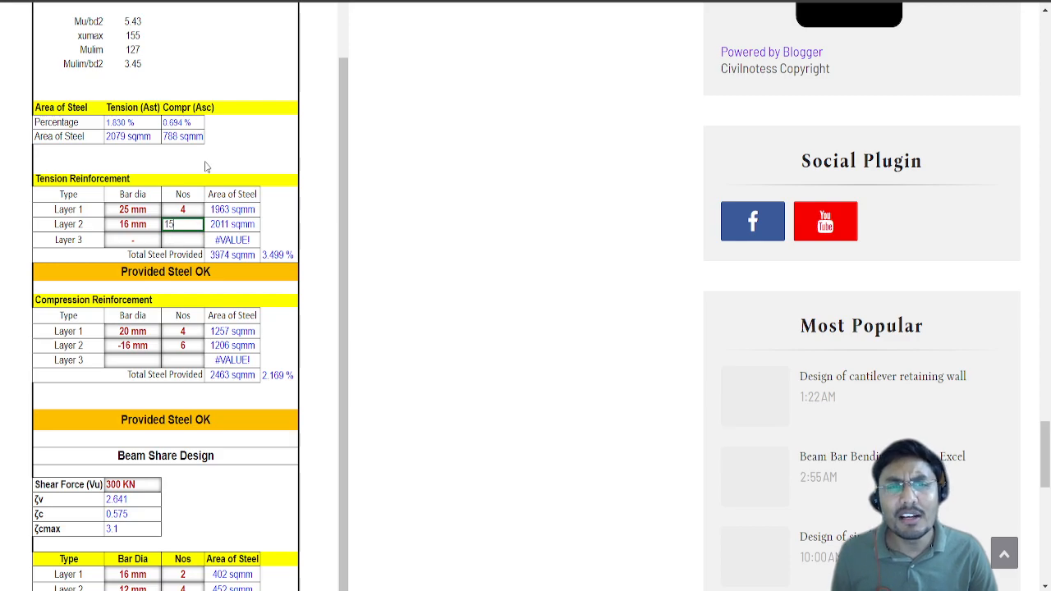
type("16")
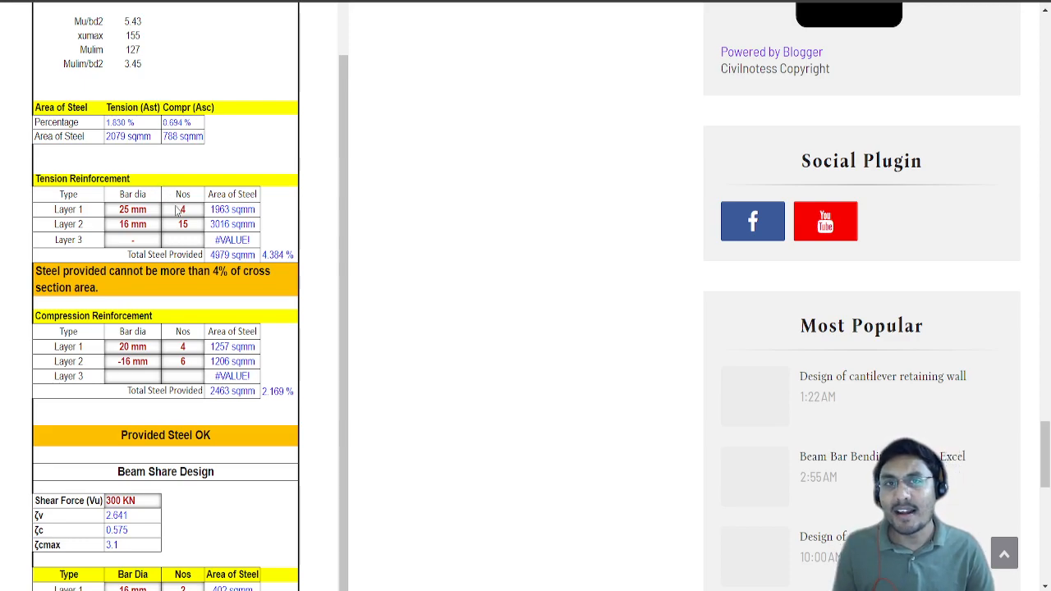
left_click(184, 240)
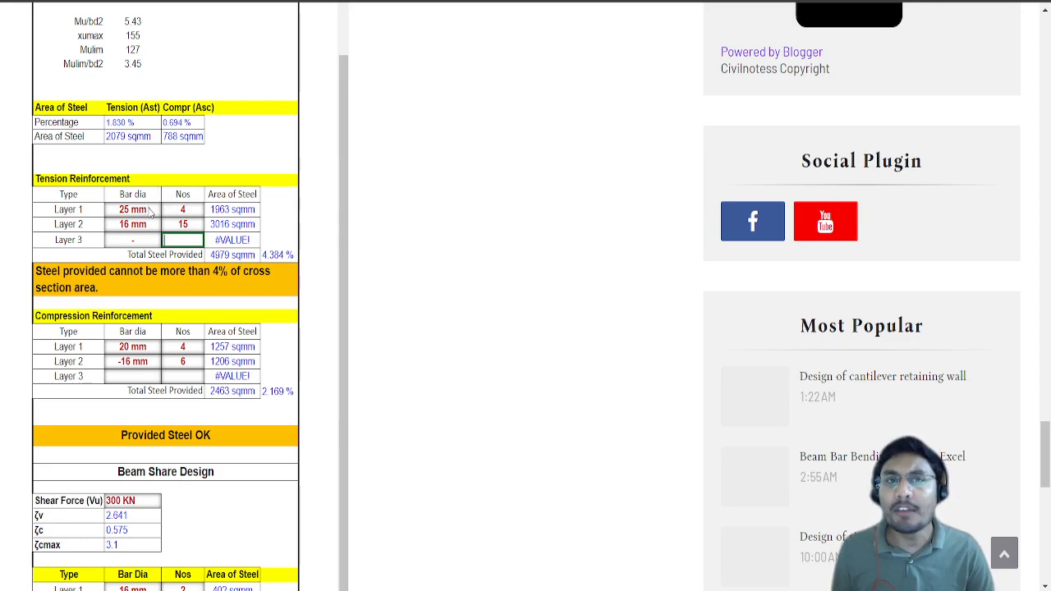
left_click(184, 210)
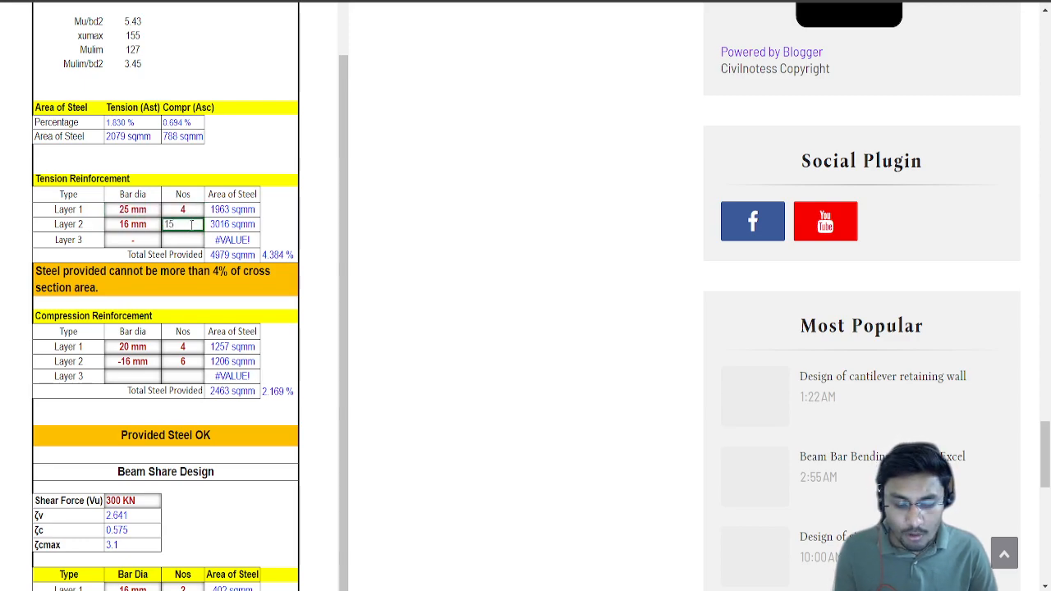
type("10")
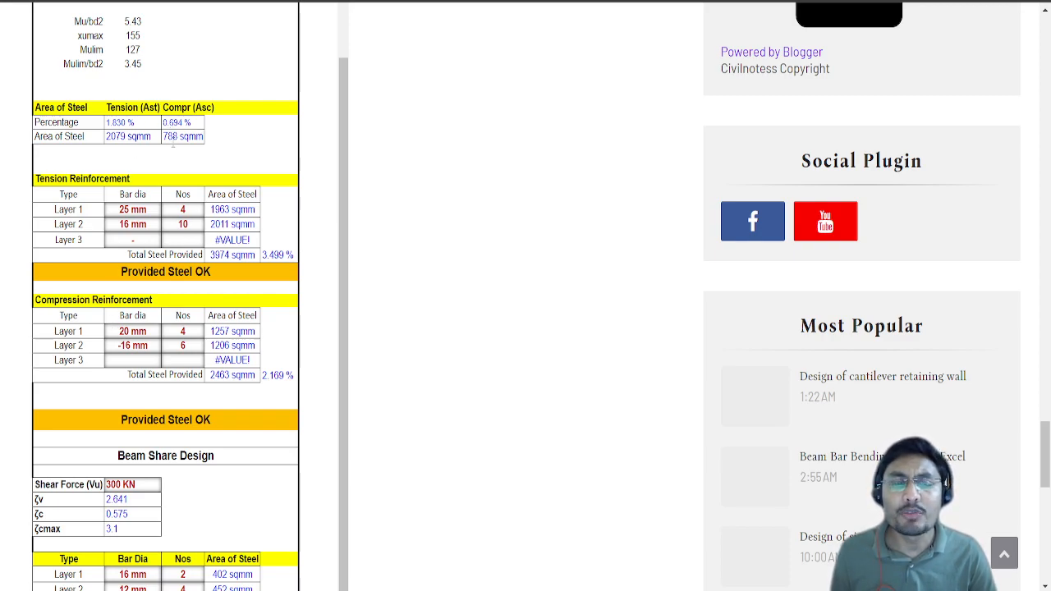
- Set compression steel to 2 nos 20 mm plus 4 nos 16 mm, totalling 1433 sqmm, Provided Steel OK
left_click(183, 331)
type("2")
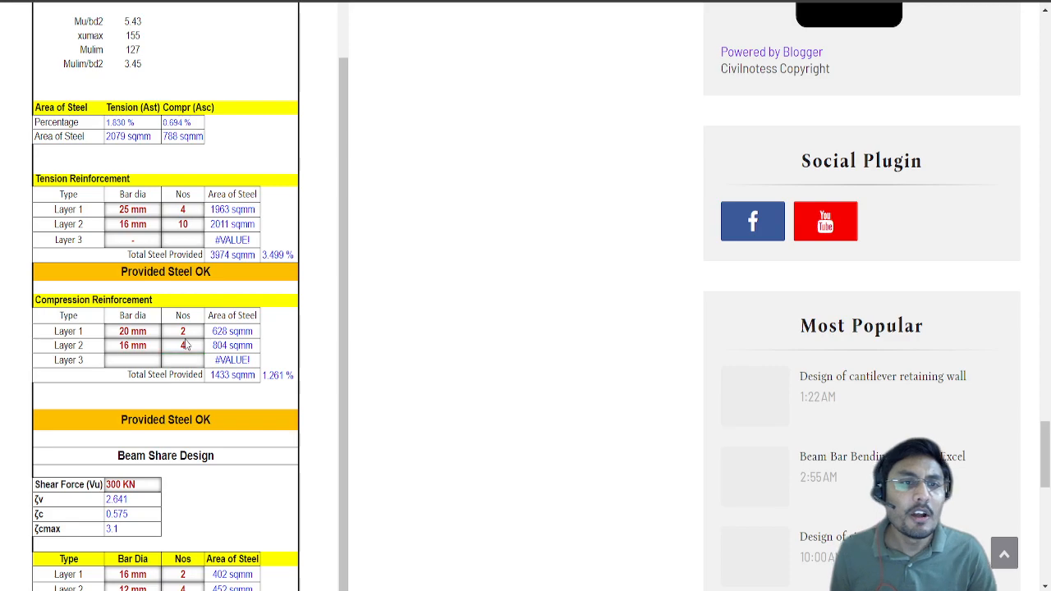
left_click(183, 345)
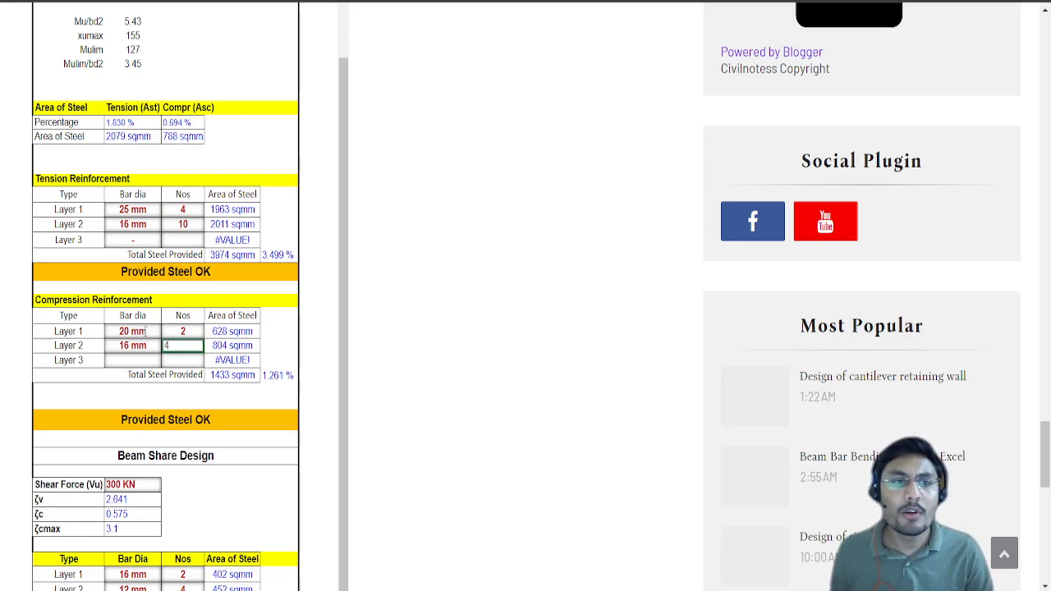
left_click(131, 331)
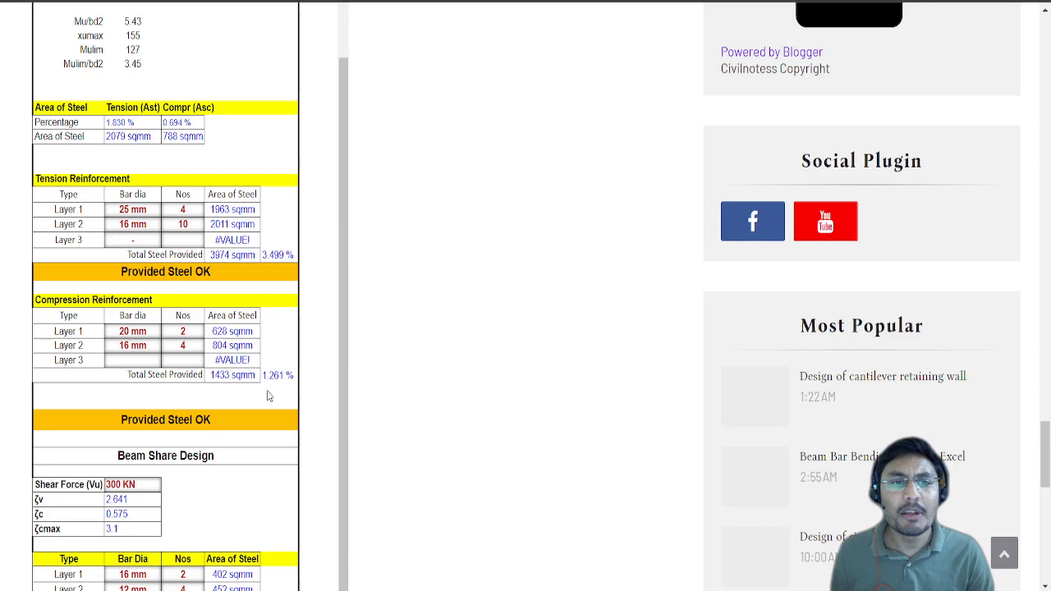
mouse_move(261, 421)
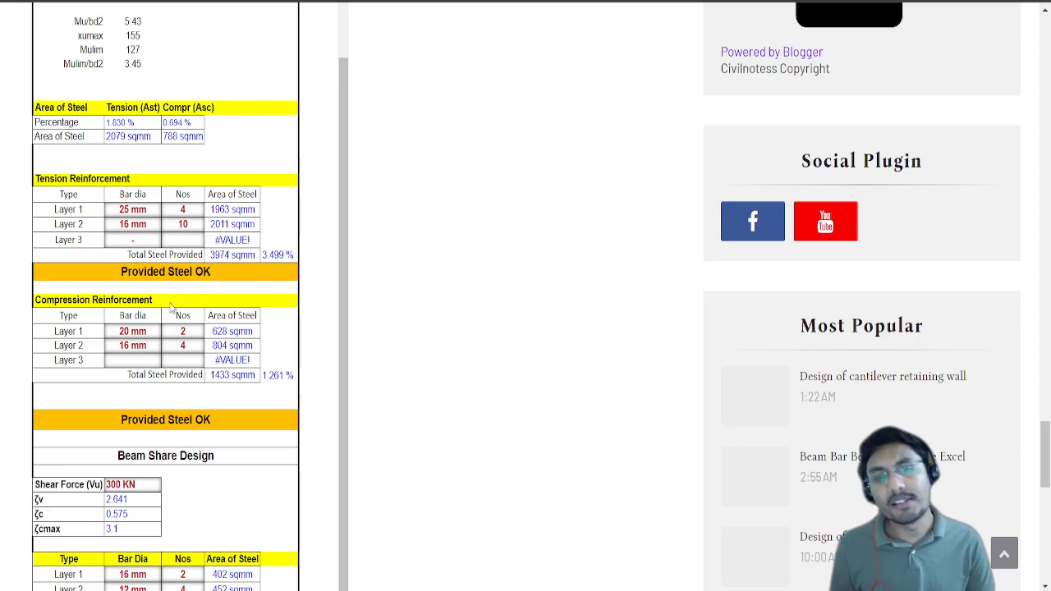
scroll("down", 3)
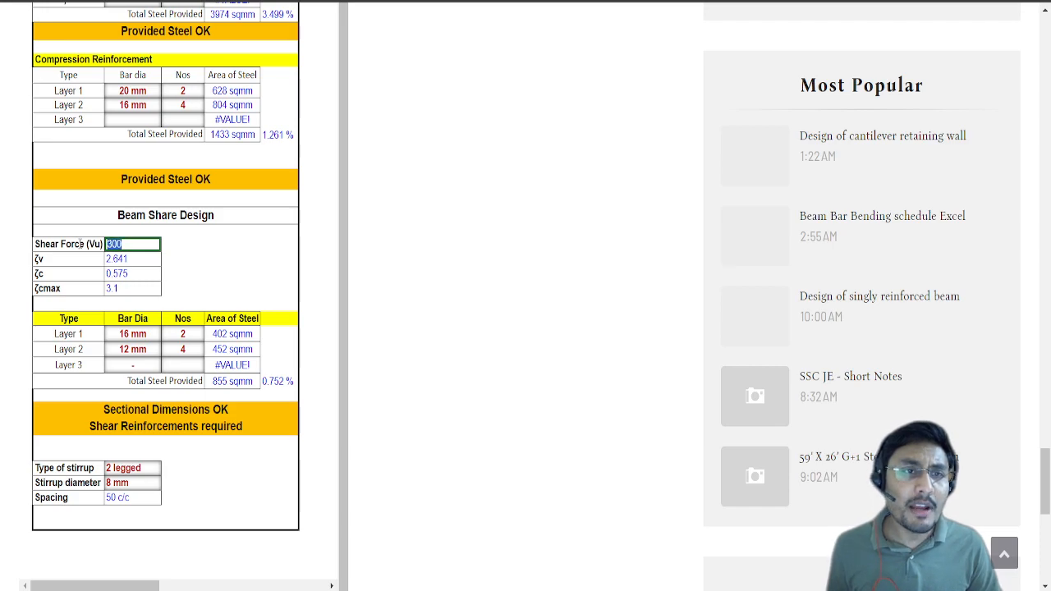
- Set shear force 250 KN, bar diameters 25 and 14 mm, and 4-legged 10 mm stirrups giving 218 c/c spacing
type("250 KN")
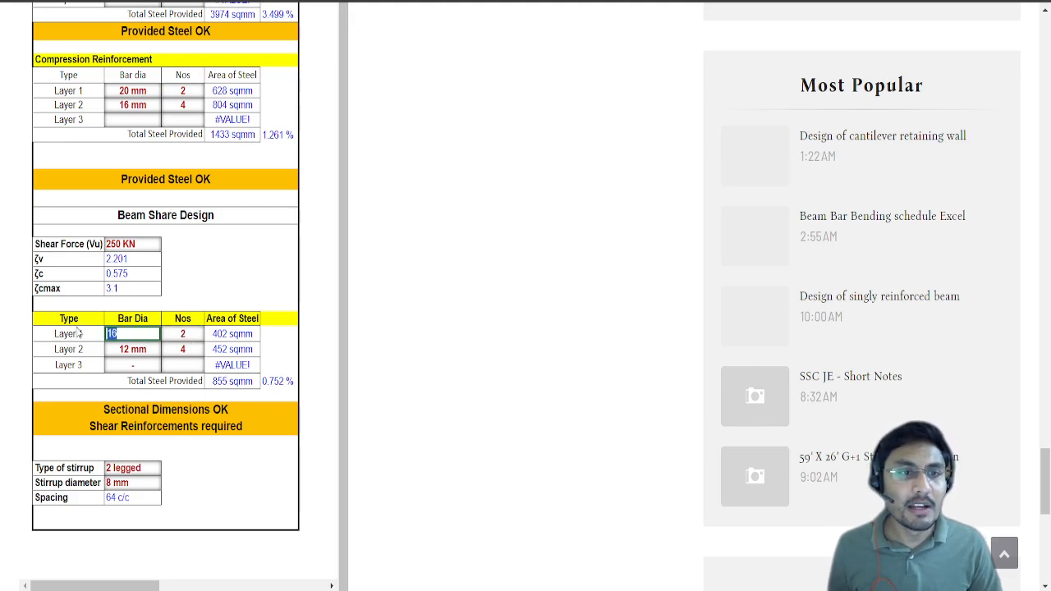
type("25 mm")
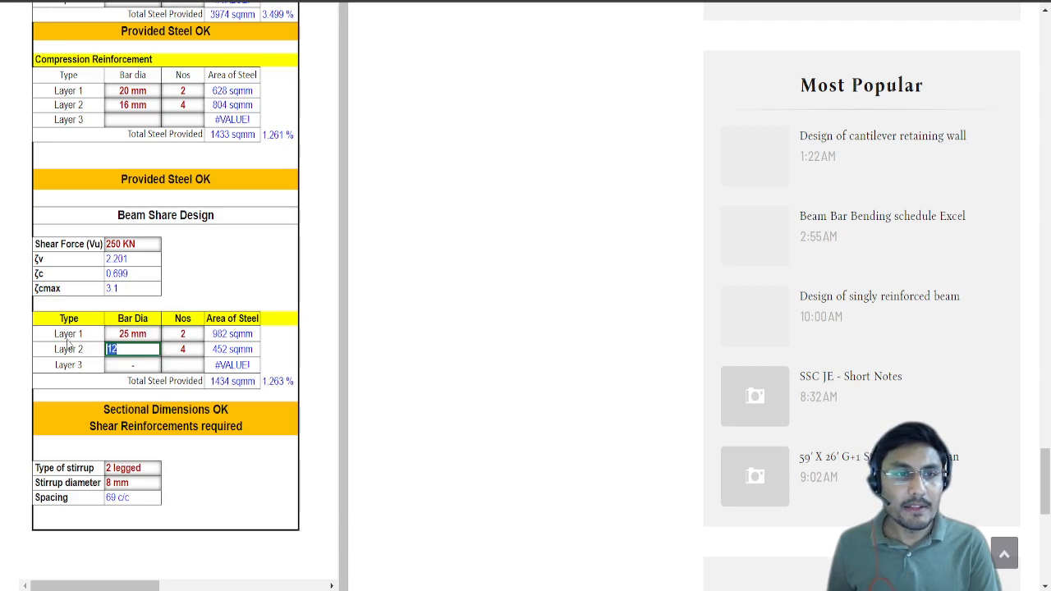
type("14 mm")
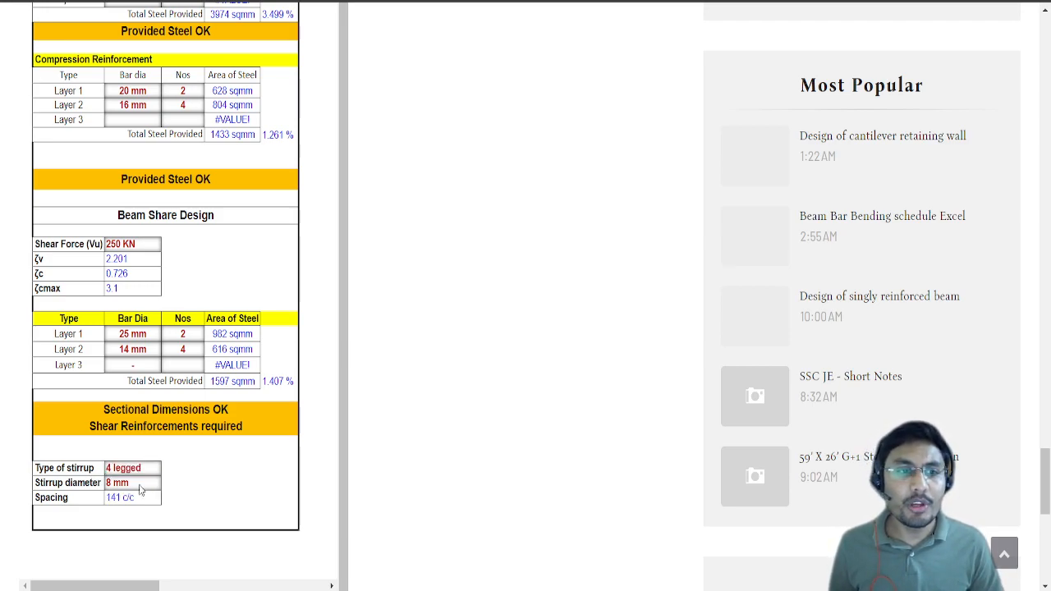
left_click(132, 483)
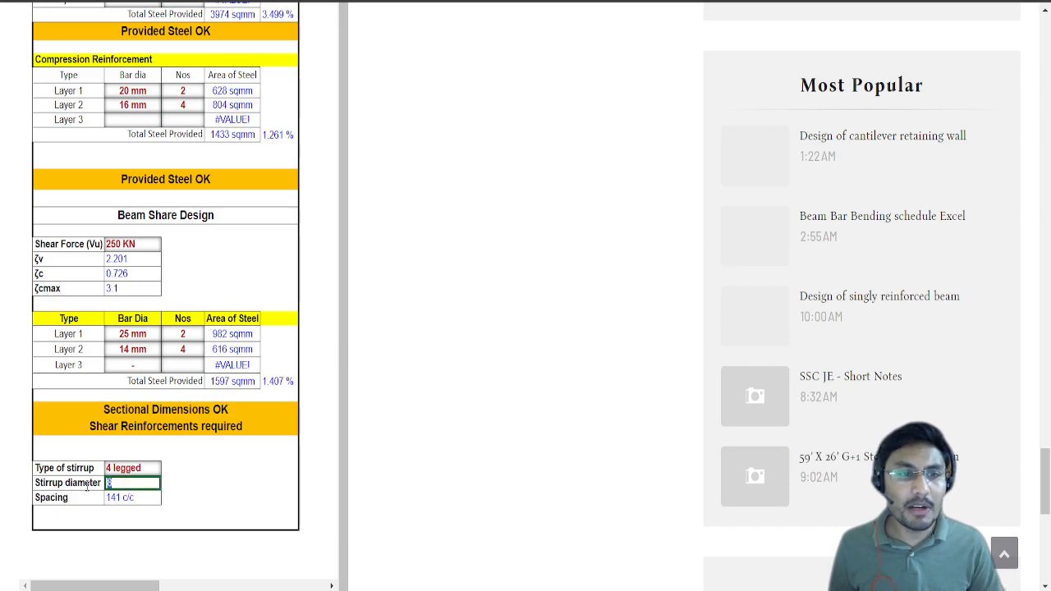
type("10 mm")
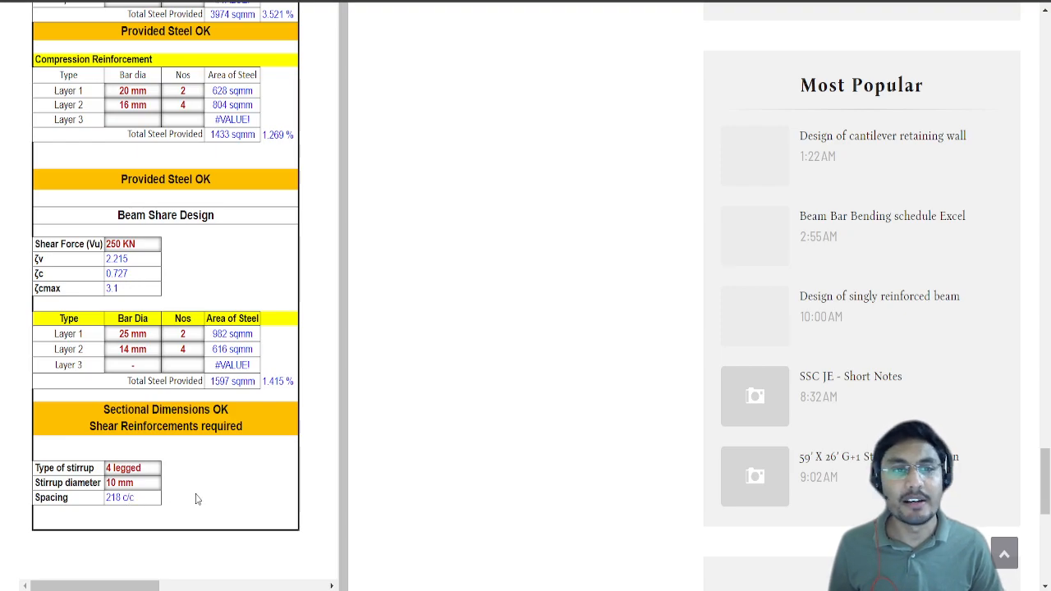
- Scroll the article back up to its title and the site navigation bar
scroll("down", 3)
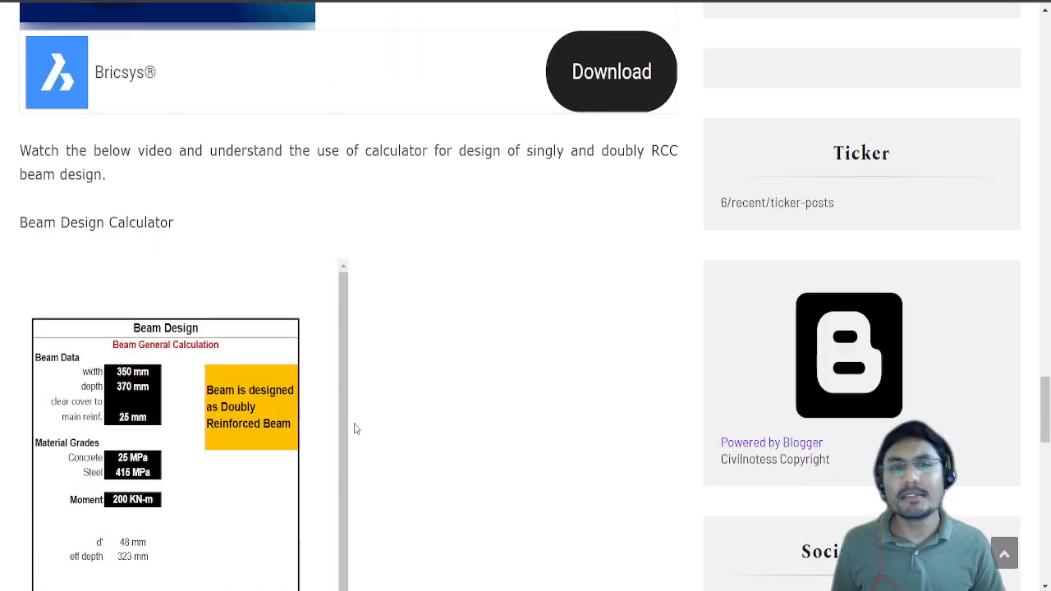
scroll("down", 3)
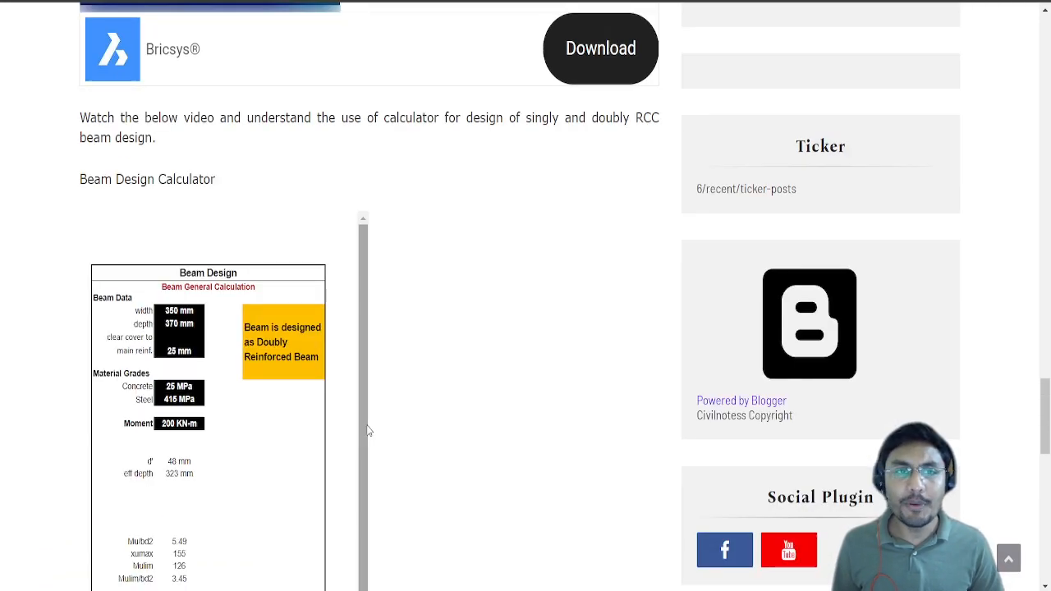
scroll("up", 3)
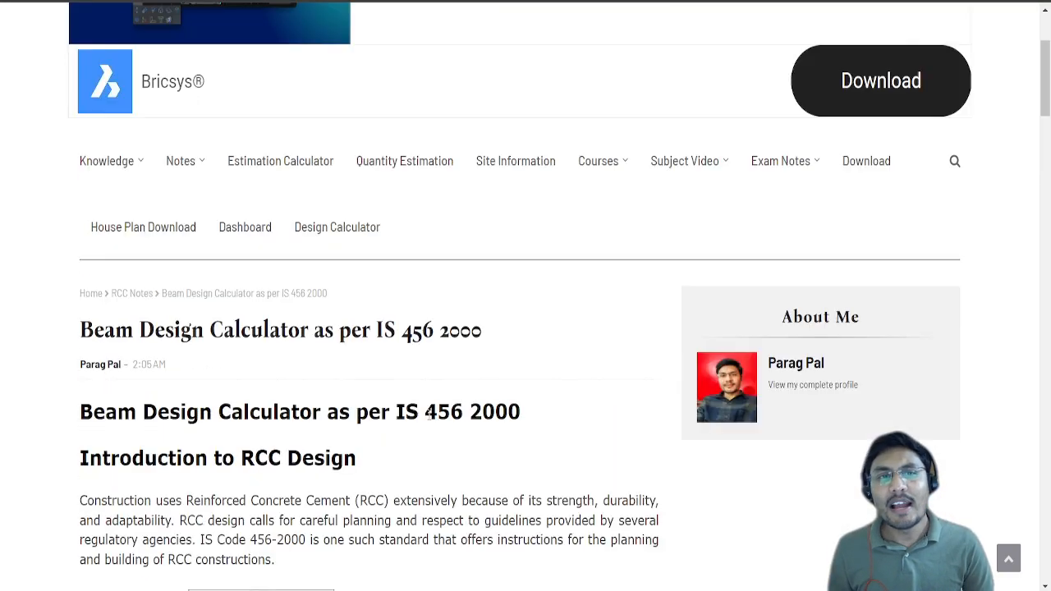
scroll("up", 3)
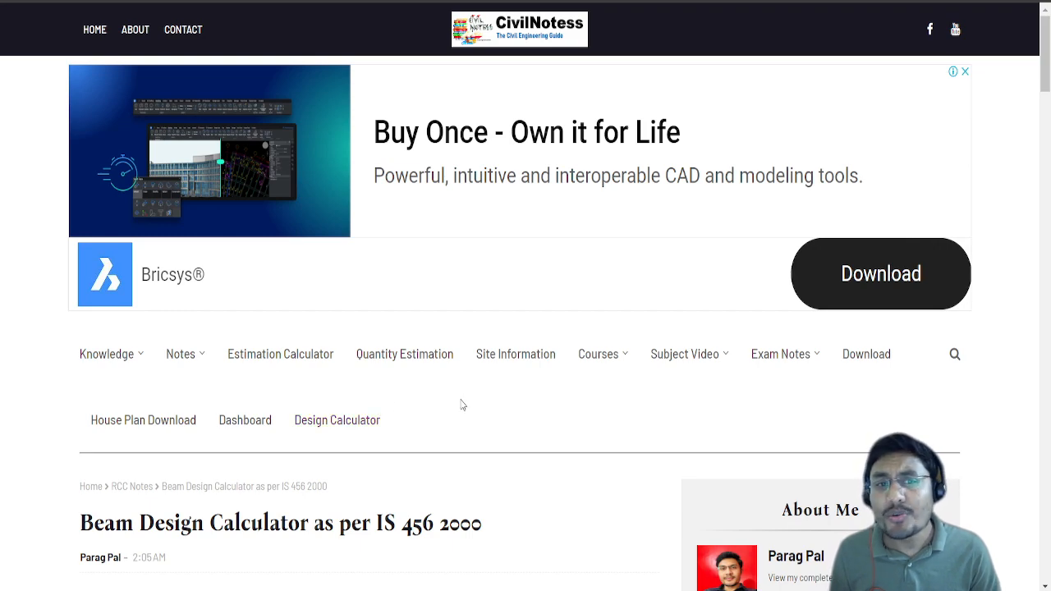
mouse_move(499, 401)
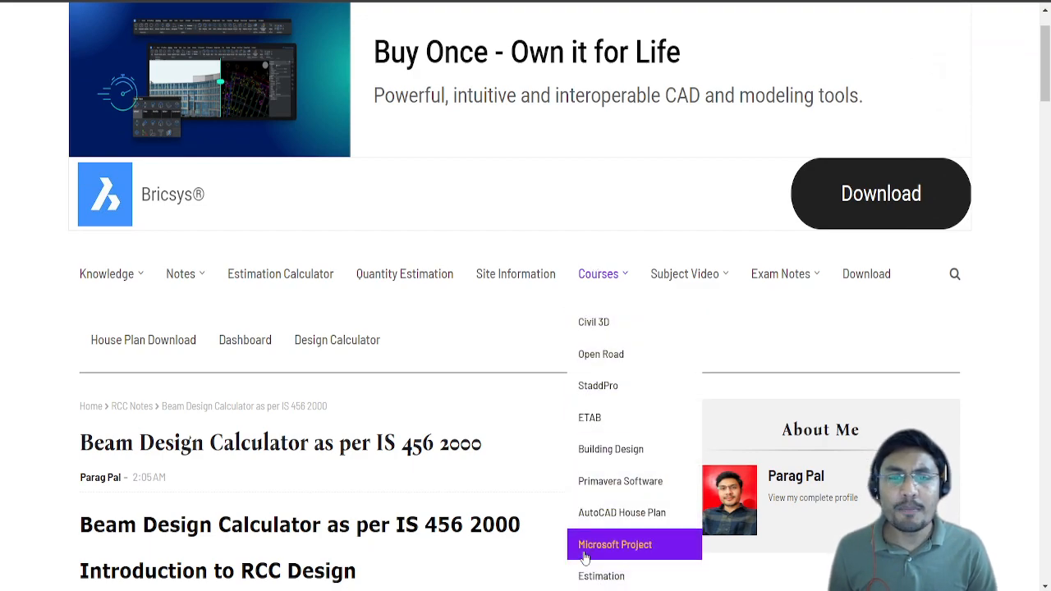
mouse_move(621, 512)
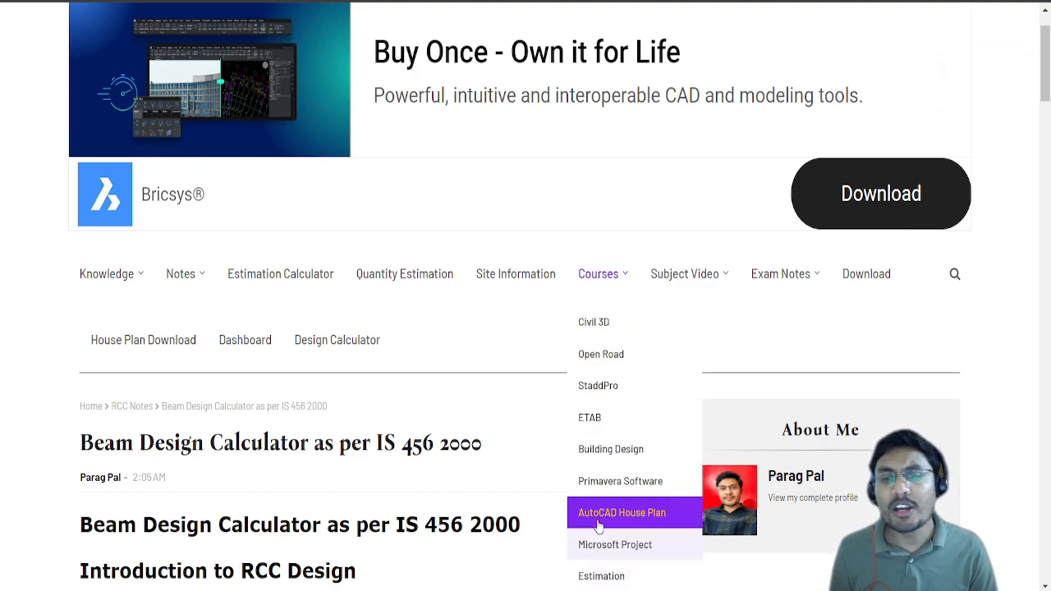
mouse_move(600, 417)
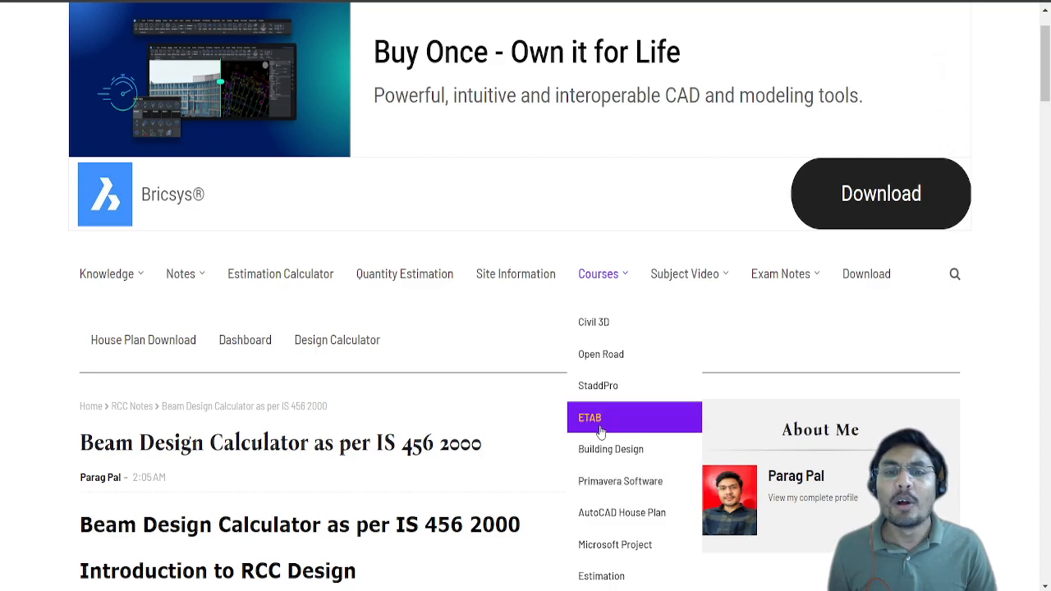
mouse_move(598, 385)
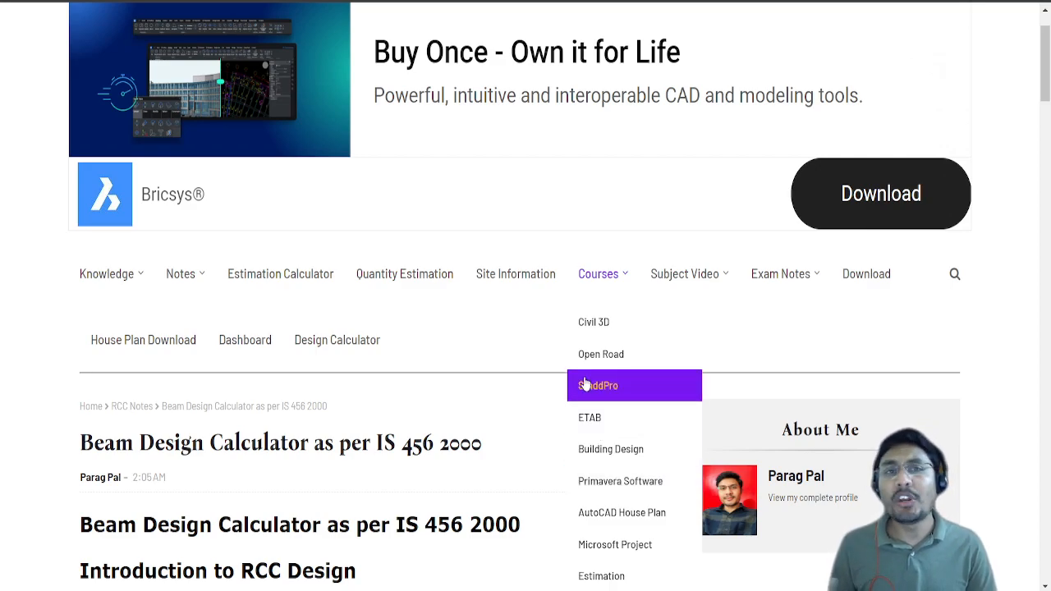
mouse_move(601, 354)
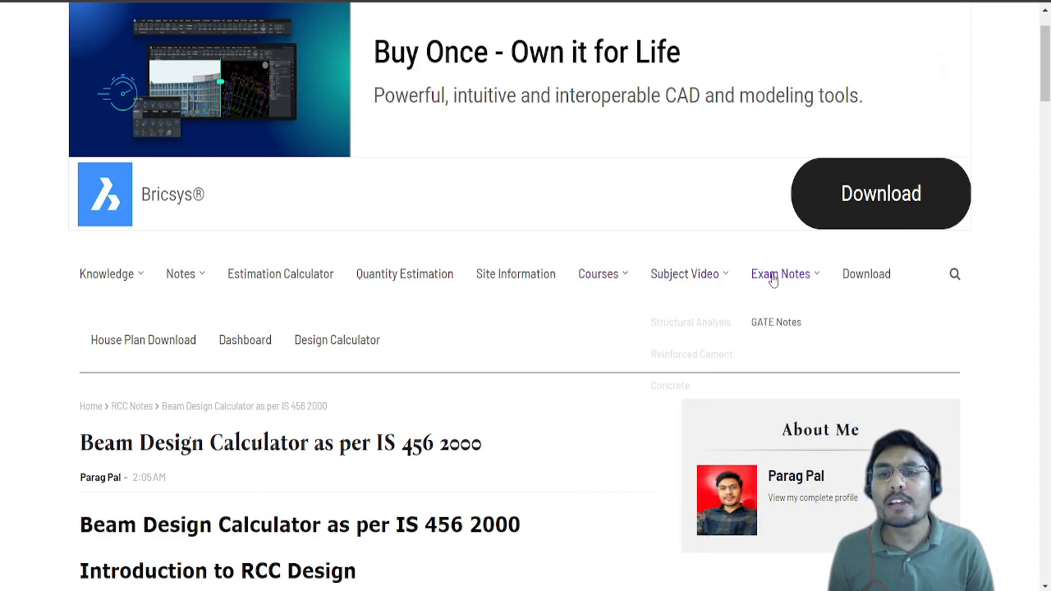
mouse_move(868, 273)
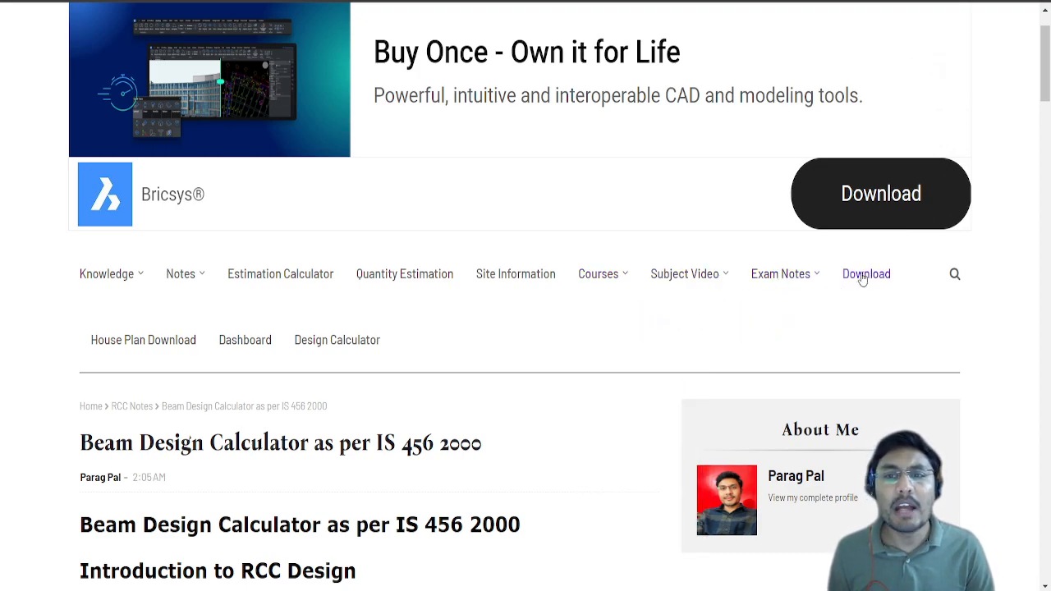
- Browse the DOWNLOAD posts page and dismiss the shipping advertisement popup
left_click(867, 272)
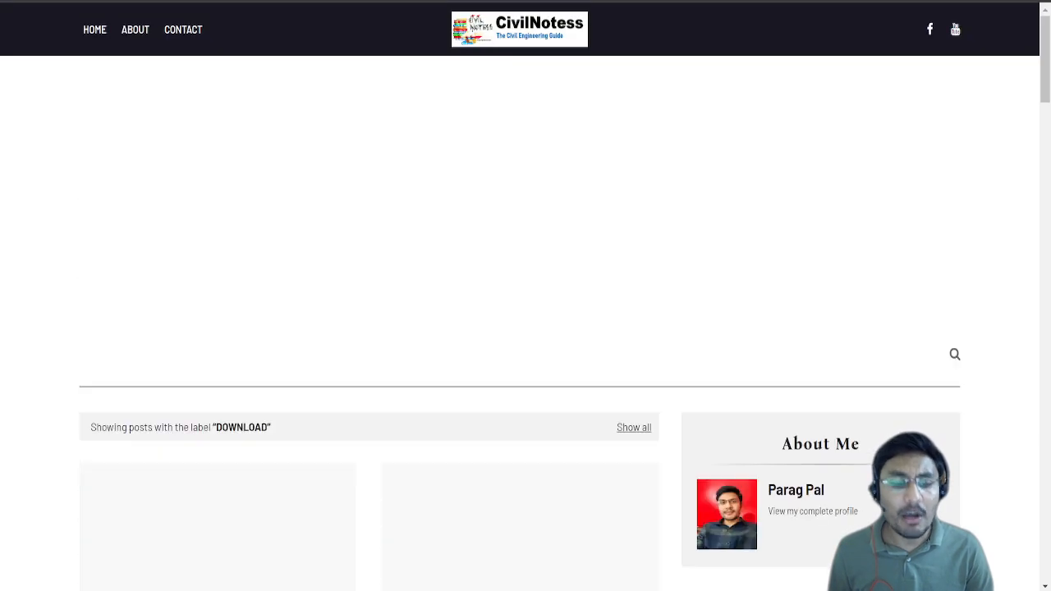
scroll("down", 3)
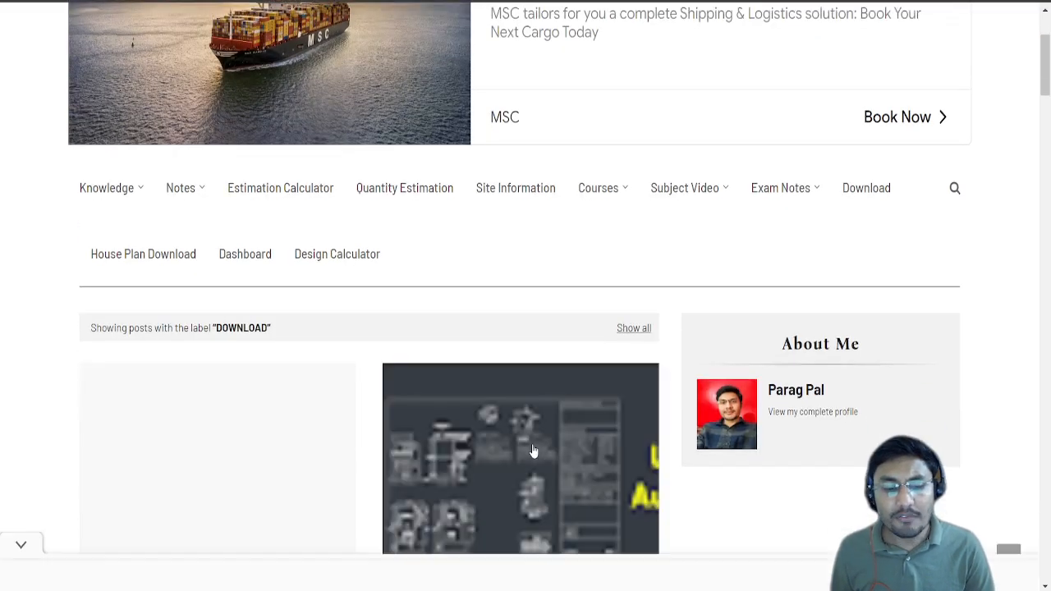
scroll("down", 3)
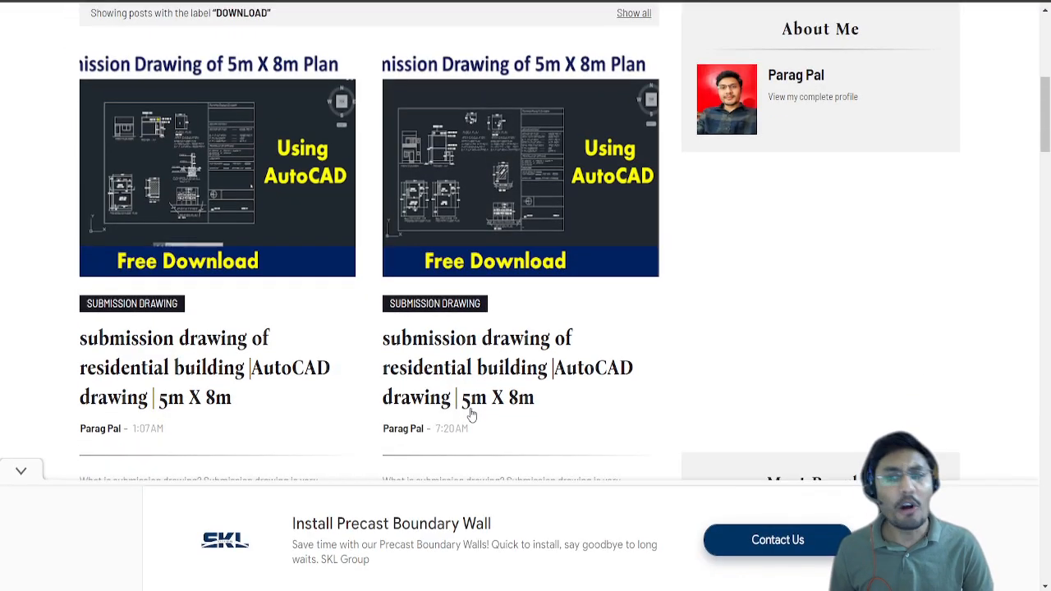
scroll("down", 3)
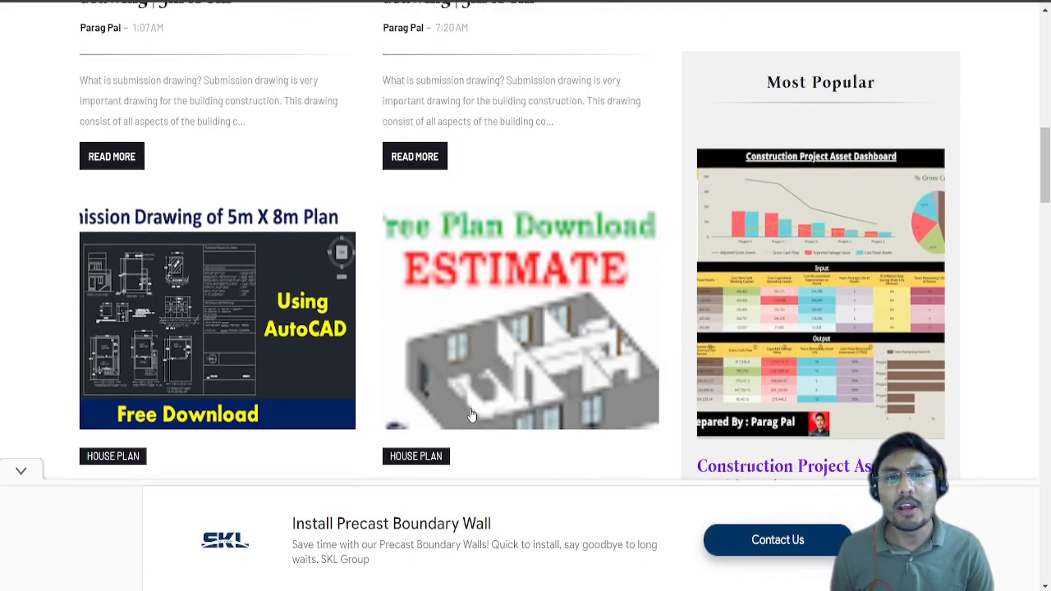
scroll("up", 3)
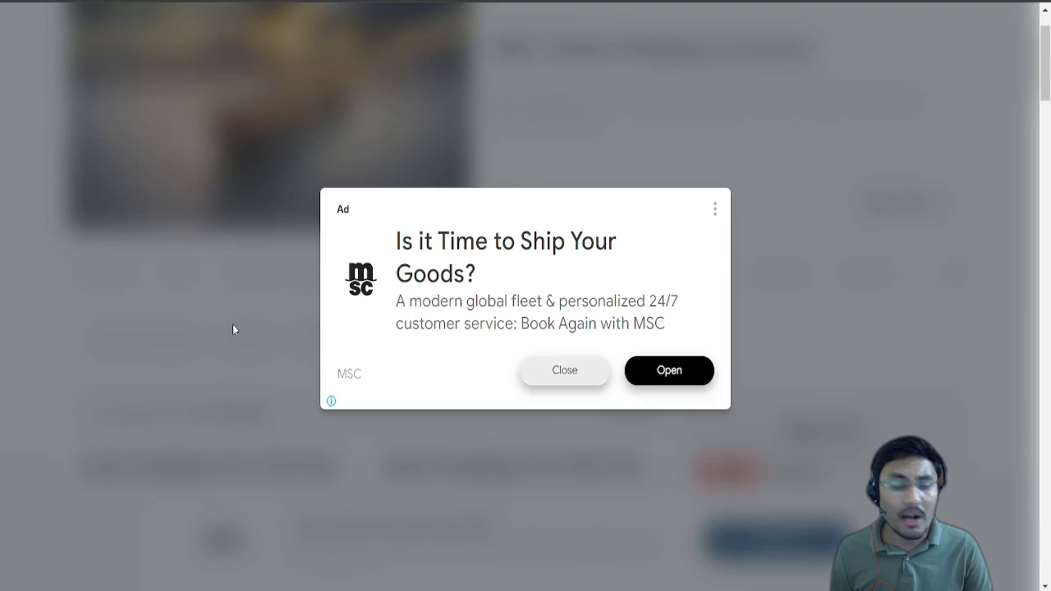
left_click(565, 371)
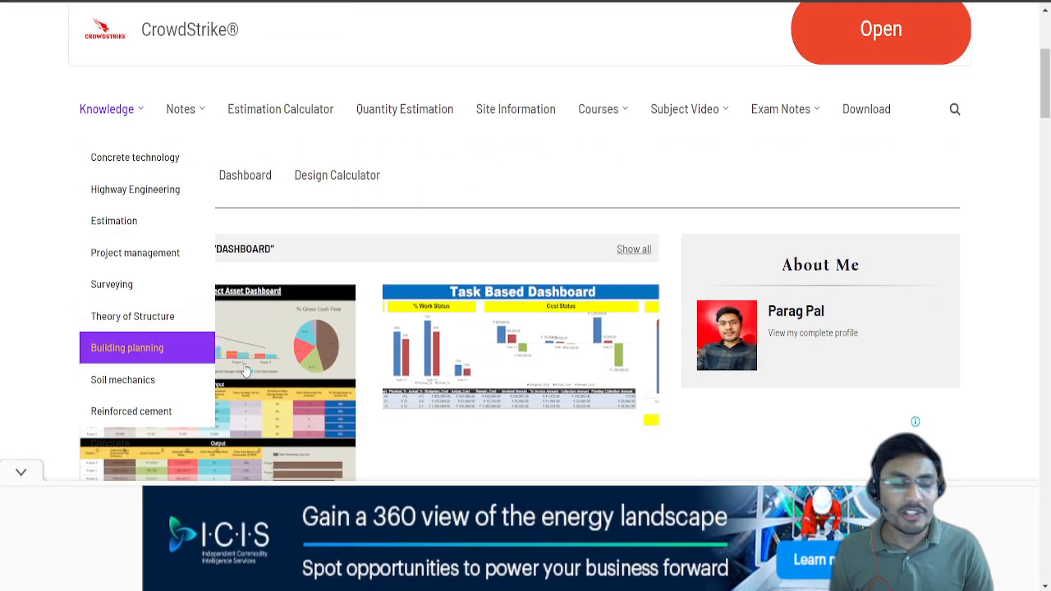
- Scroll the DASHBOARD posts down to the Project Performance Dashboard post
scroll("down", 3)
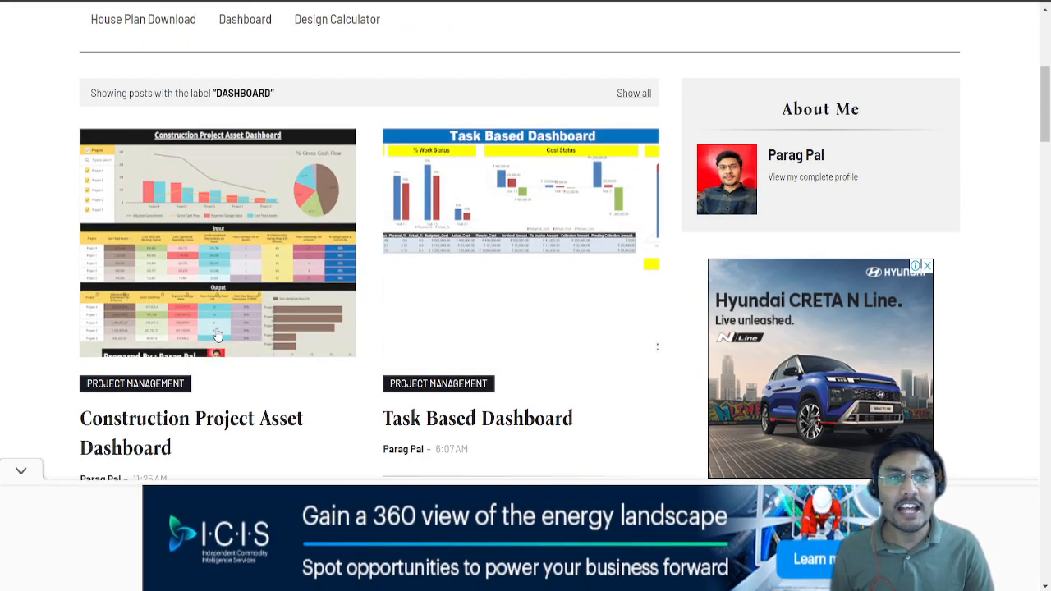
scroll("down", 3)
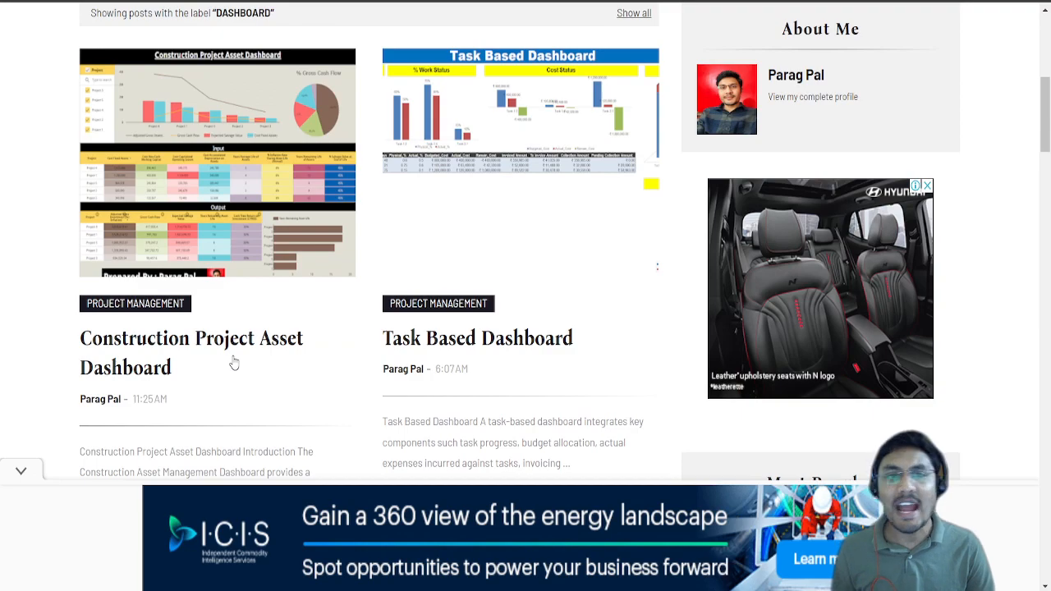
scroll("down", 3)
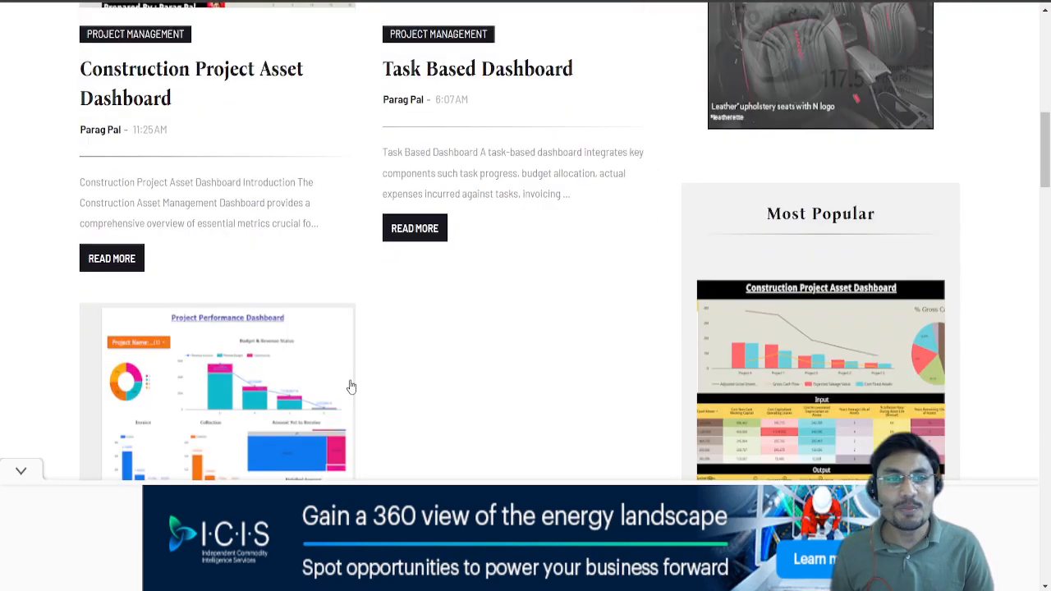
scroll("down", 3)
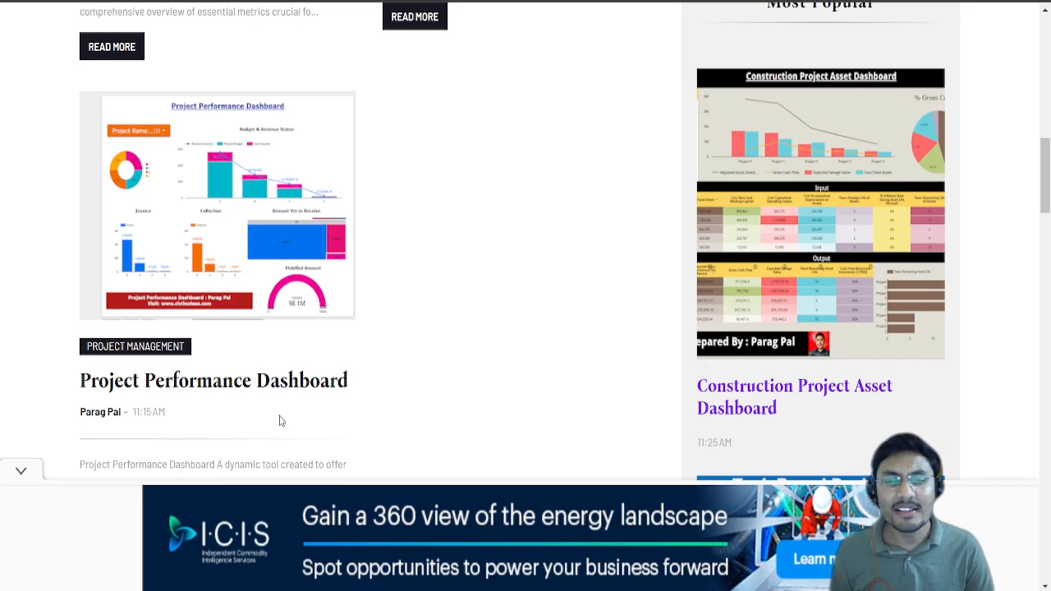
mouse_move(357, 429)
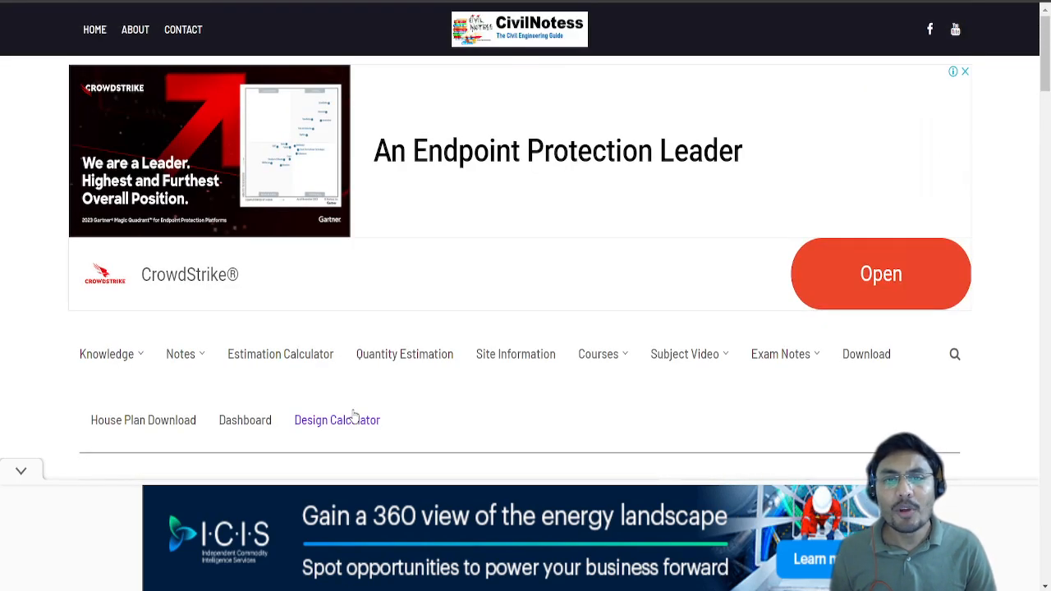
mouse_move(368, 385)
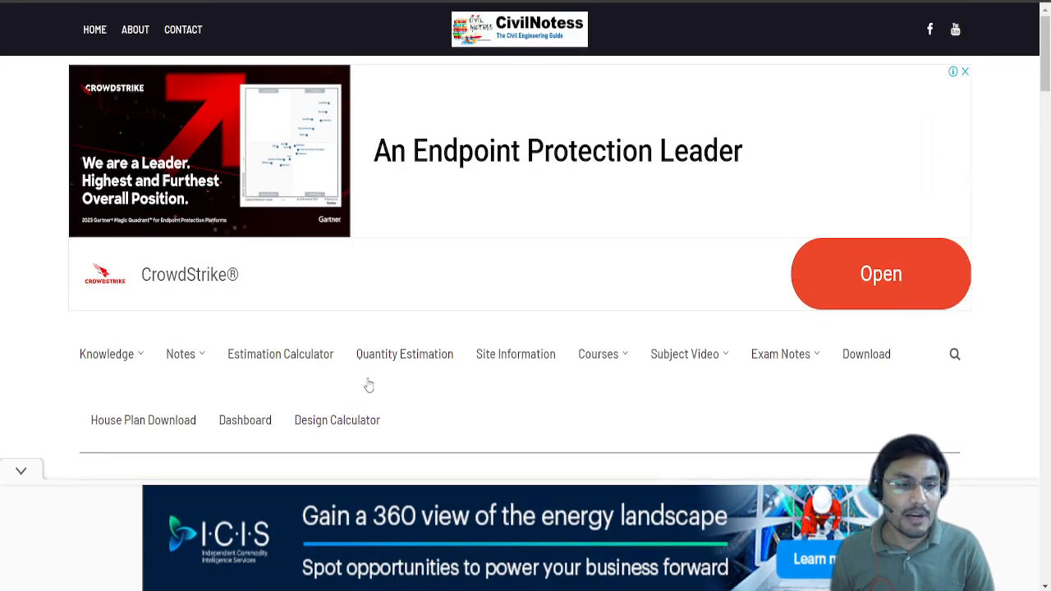